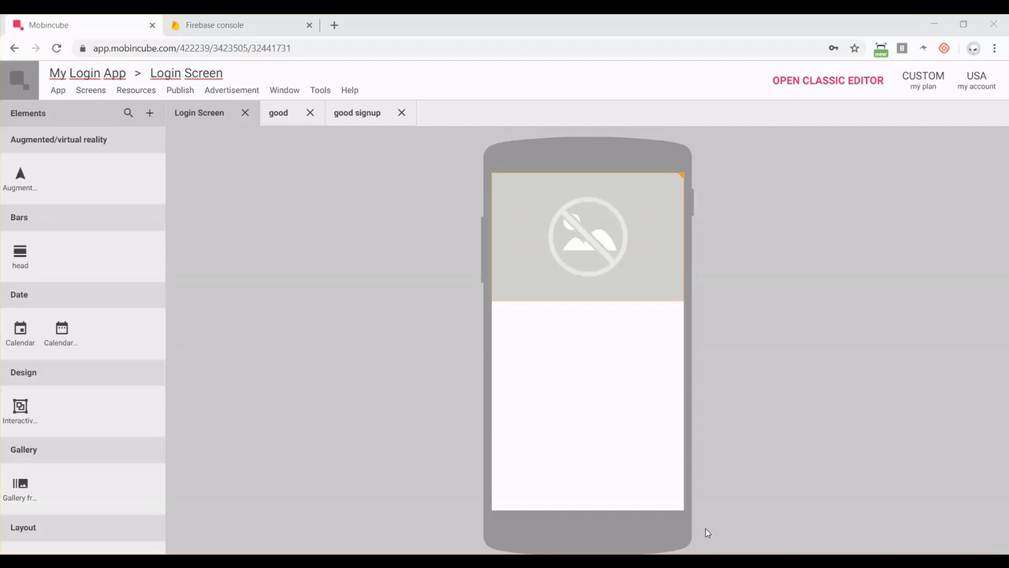
pyautogui.moveTo(265, 369)
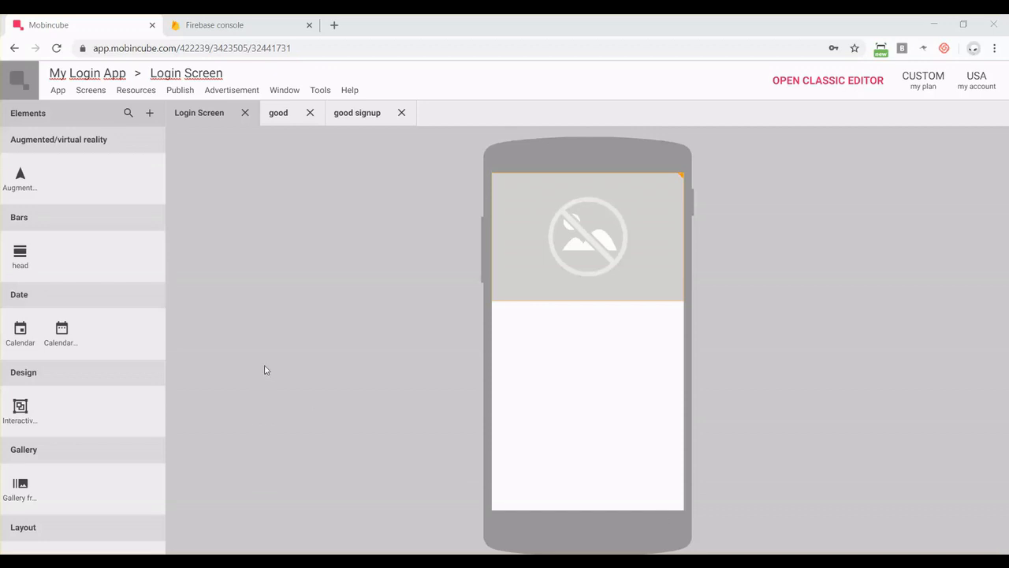
pyautogui.moveTo(575, 258)
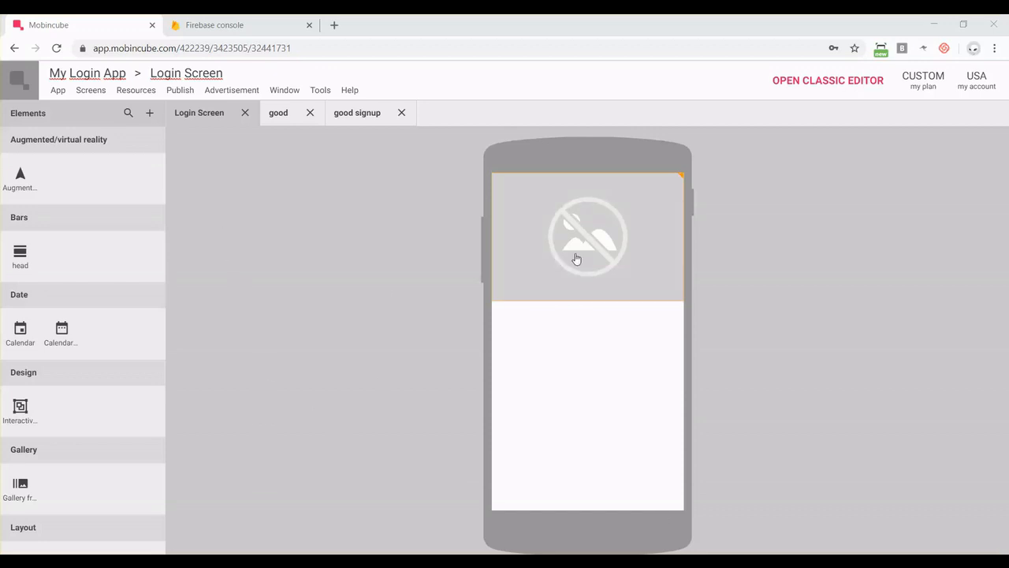
pyautogui.moveTo(350, 322)
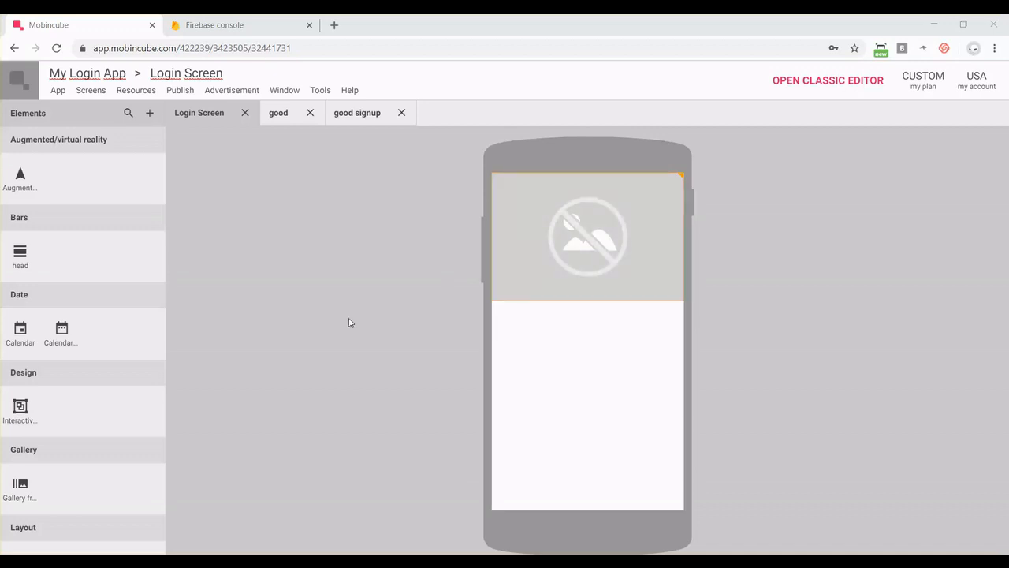
# Step: Install the Login element from the Tools section of the element catalogue and close it
pyautogui.scroll(-3)
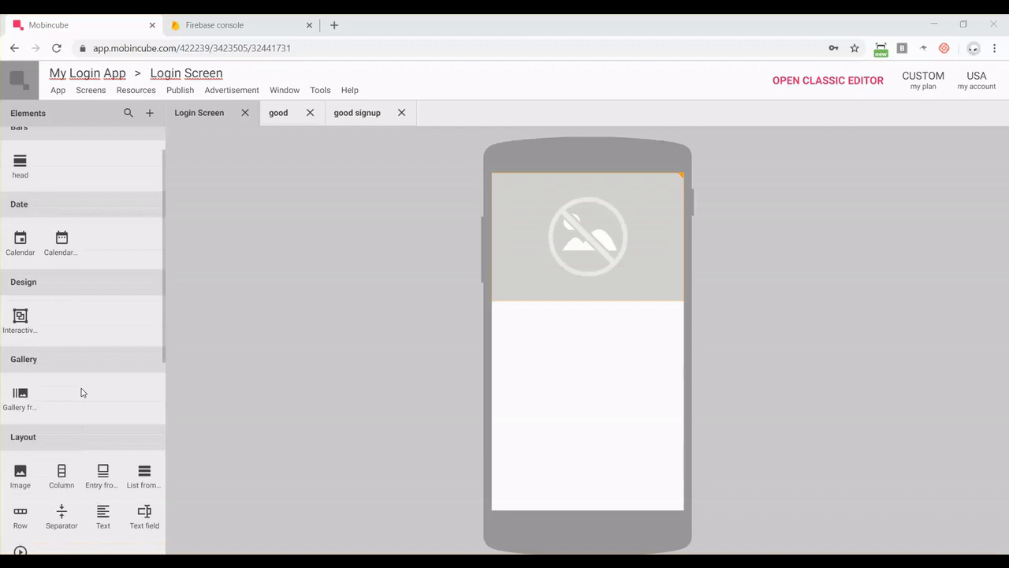
pyautogui.scroll(-3)
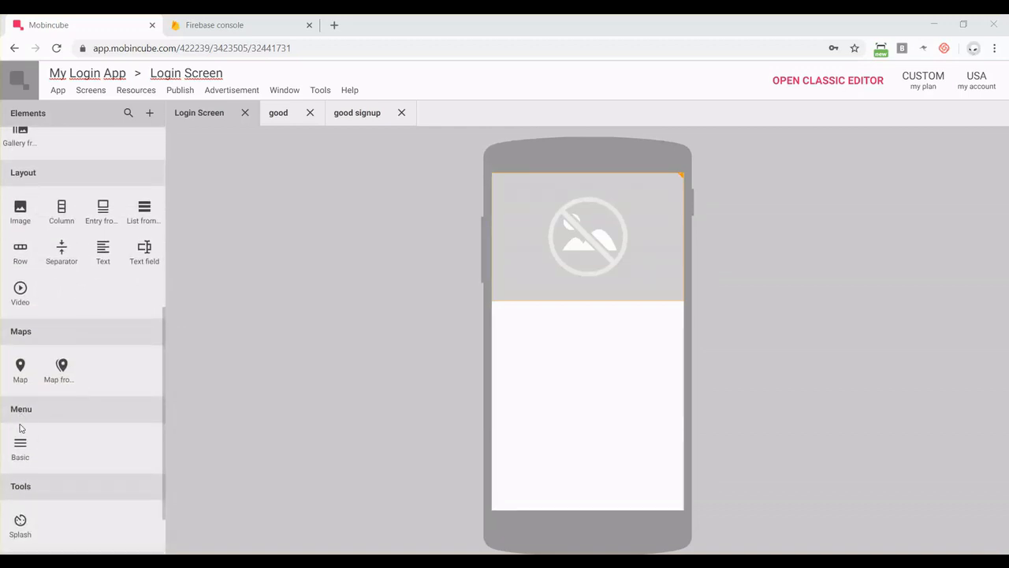
pyautogui.scroll(-3)
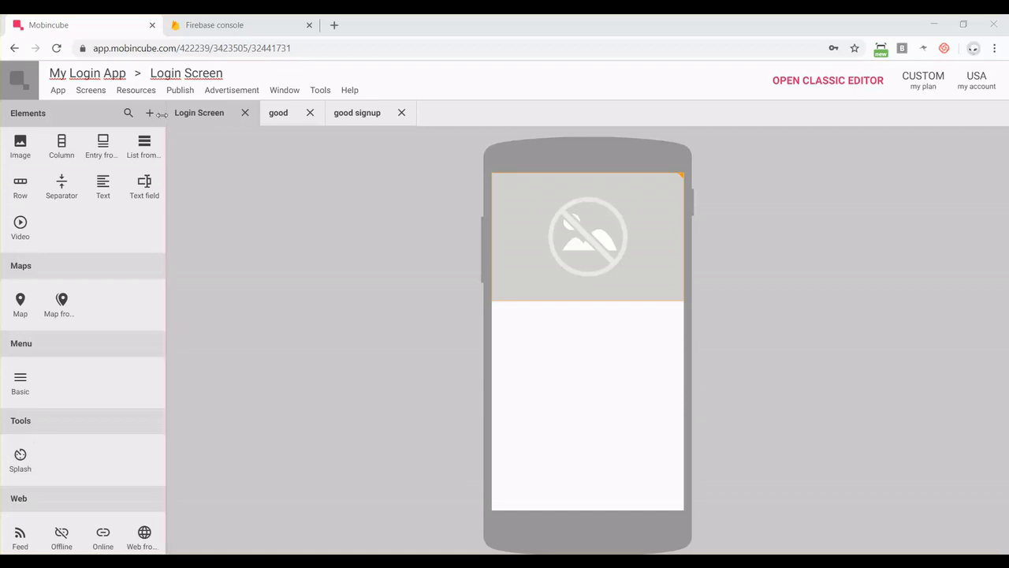
pyautogui.click(149, 114)
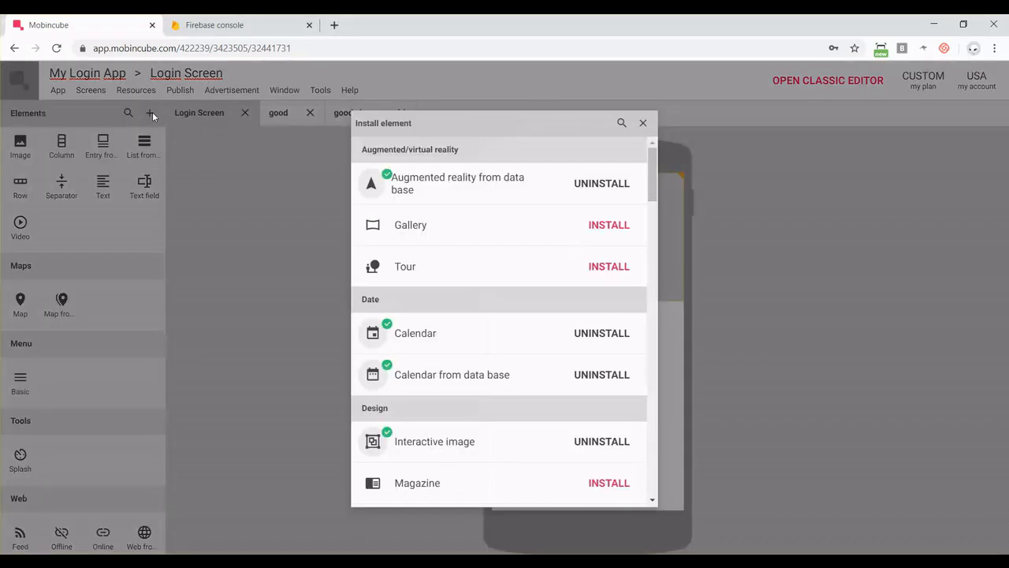
pyautogui.scroll(-3)
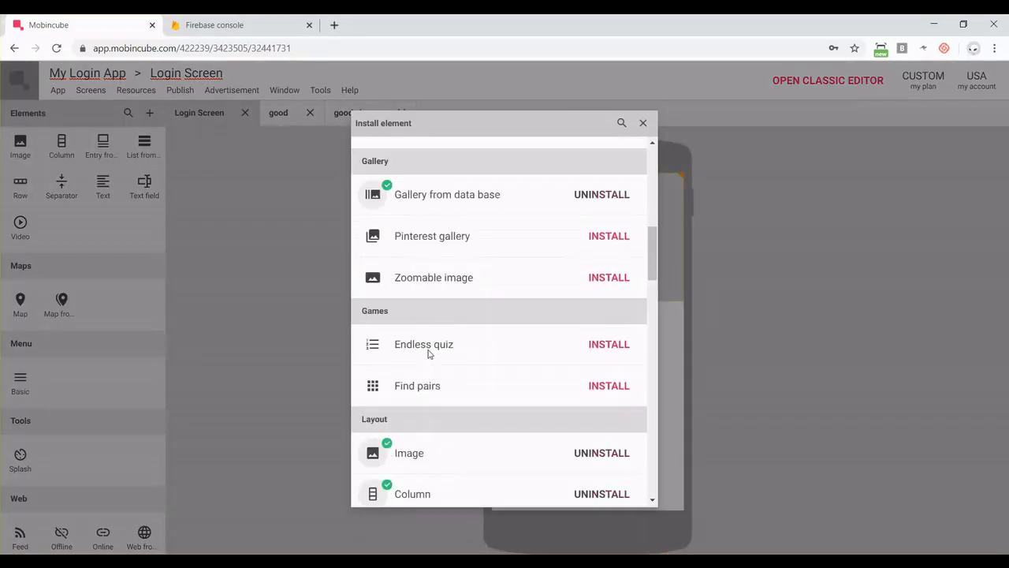
pyautogui.scroll(-3)
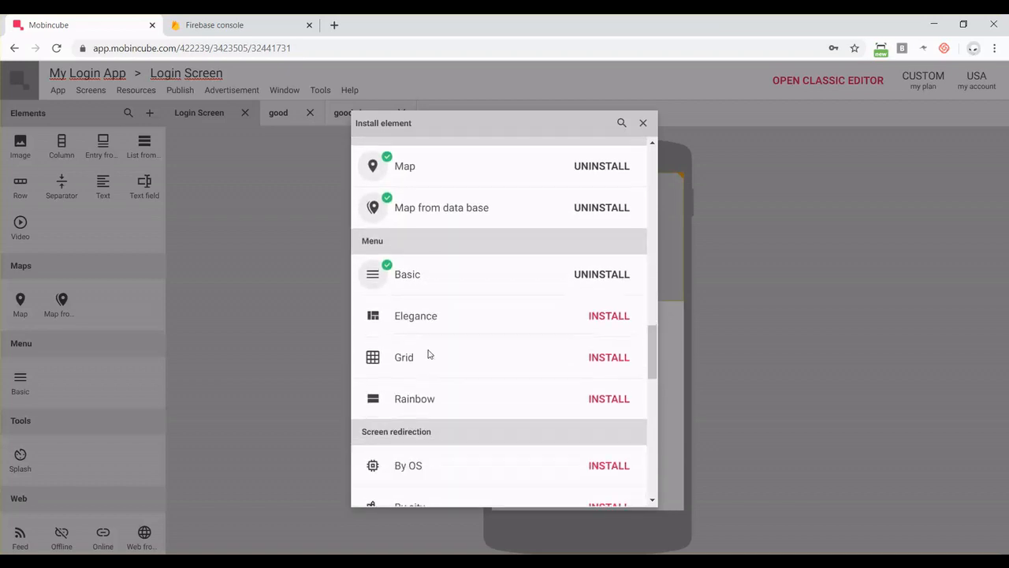
pyautogui.scroll(-3)
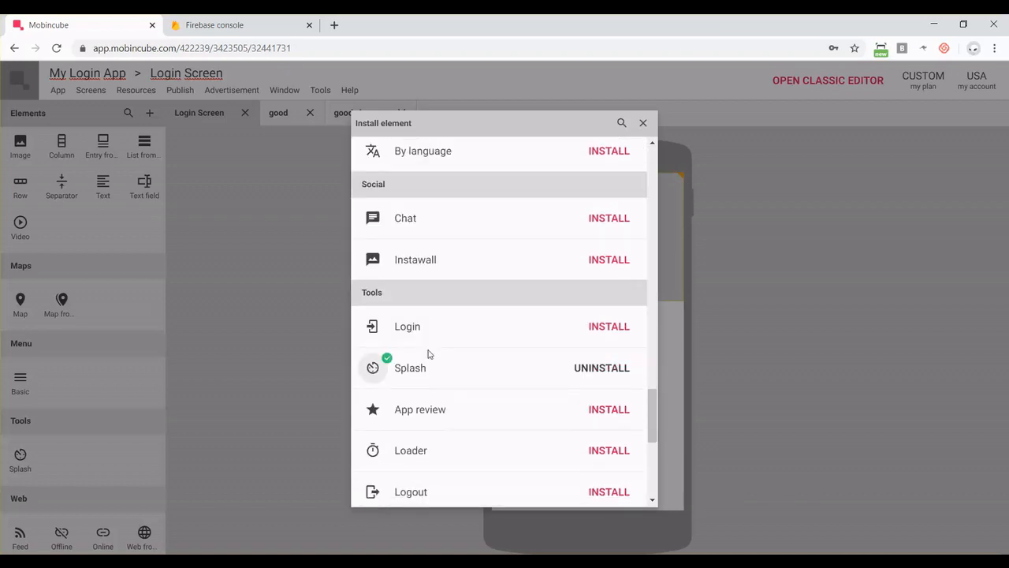
pyautogui.scroll(-3)
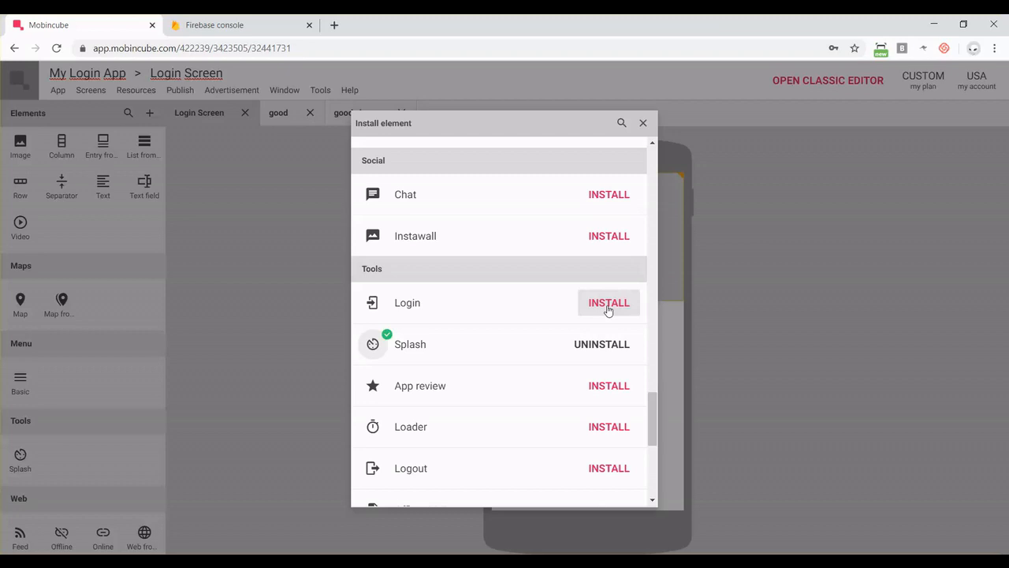
pyautogui.click(608, 303)
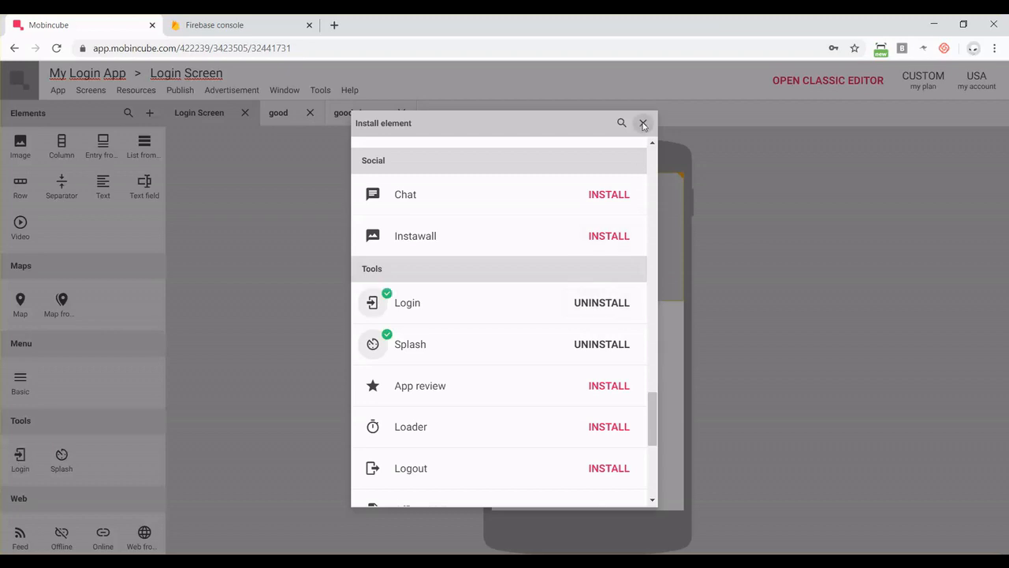
pyautogui.click(643, 123)
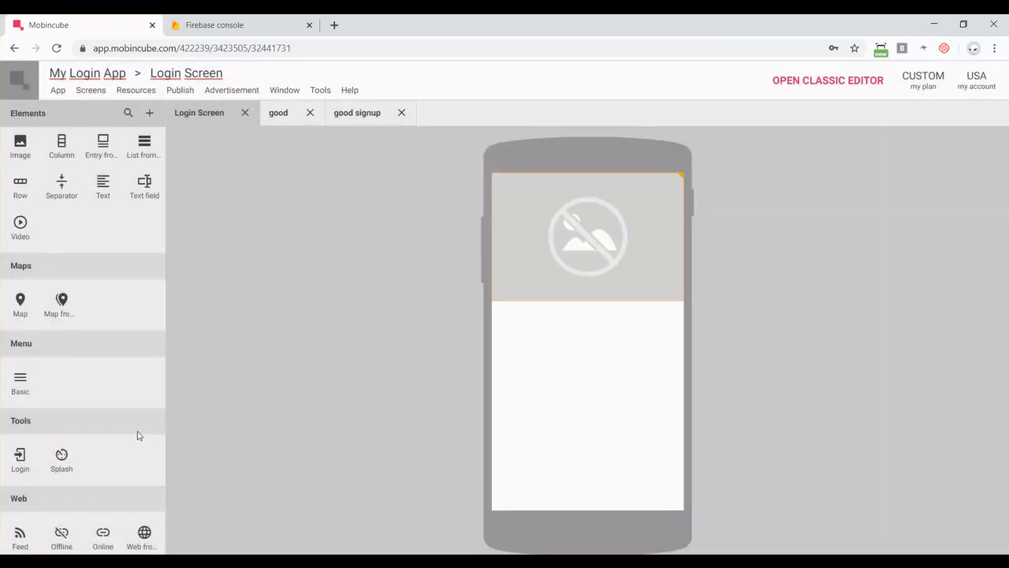
# Step: Drop the Login element onto the Login Screen, accepting replacement of its content
pyautogui.moveTo(19, 454); pyautogui.dragTo(528, 348)
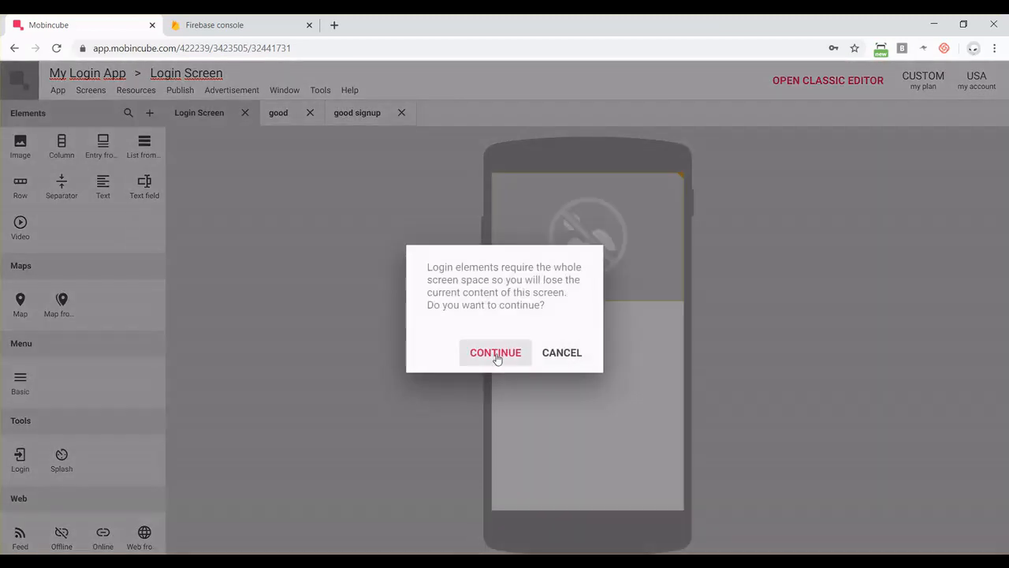
pyautogui.click(495, 353)
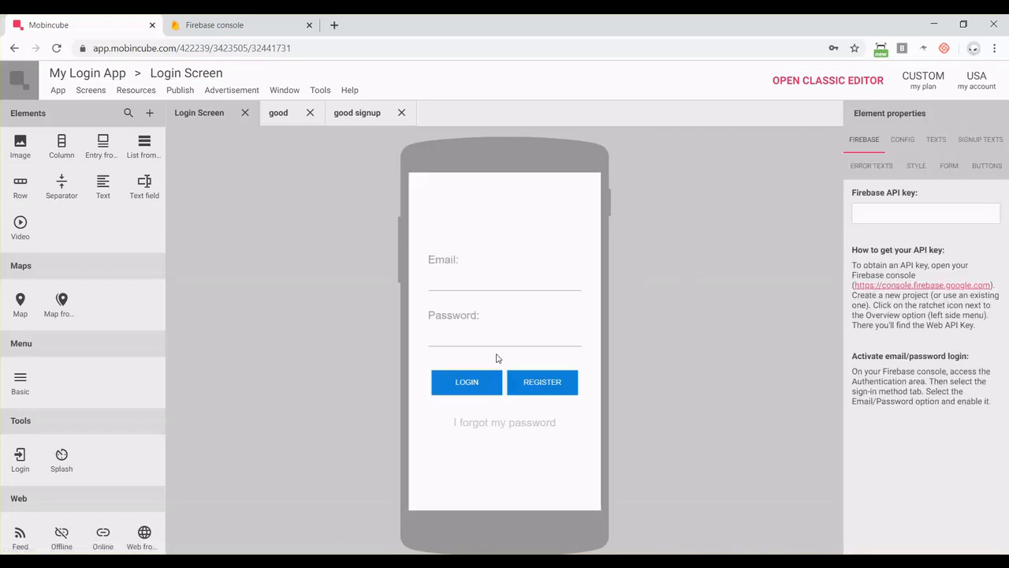
pyautogui.moveTo(826, 224)
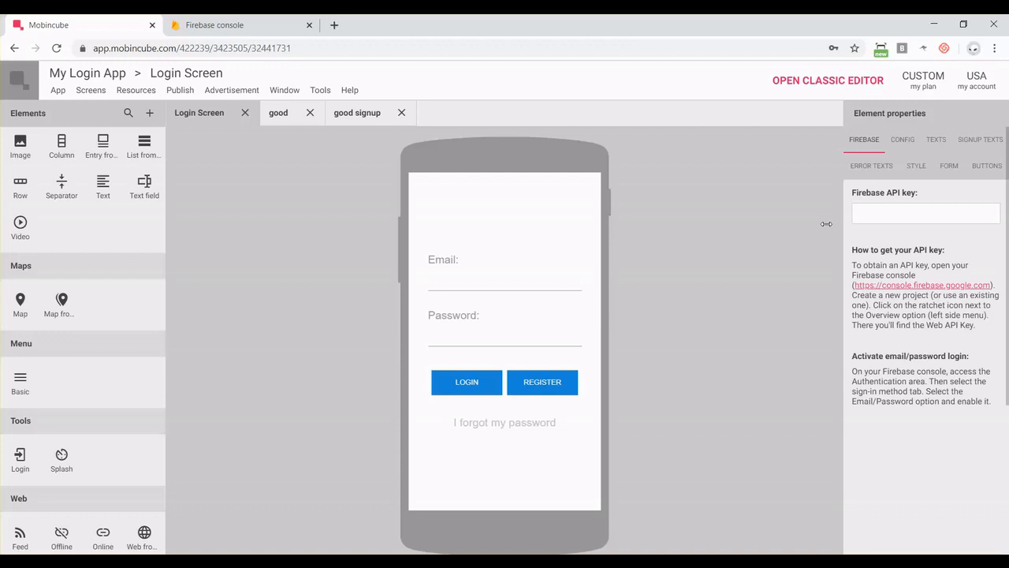
pyautogui.moveTo(927, 292)
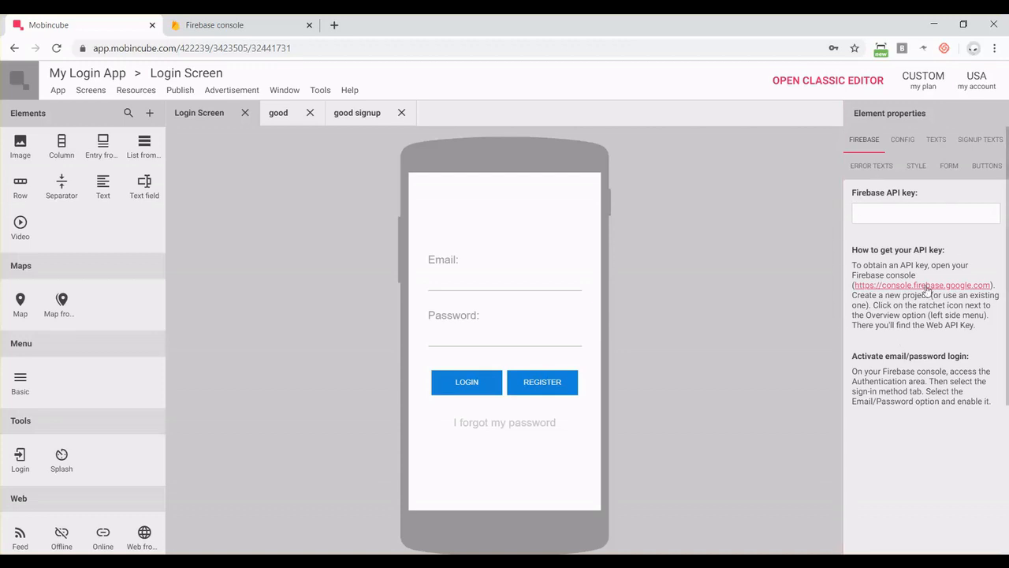
pyautogui.moveTo(703, 236)
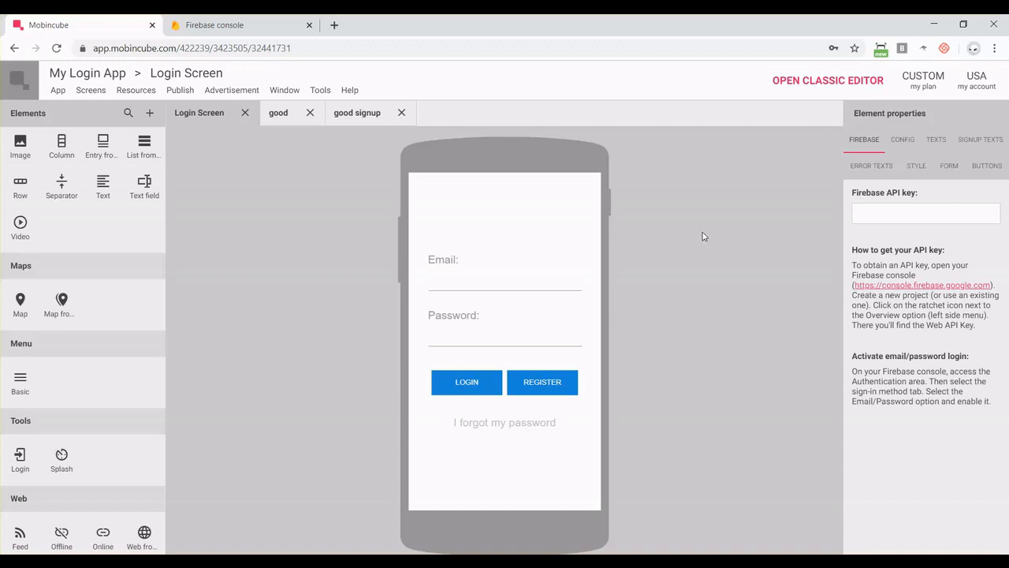
# Step: In the Firebase console, add a project named 'My login test' and continue to the analytics step
pyautogui.click(213, 25)
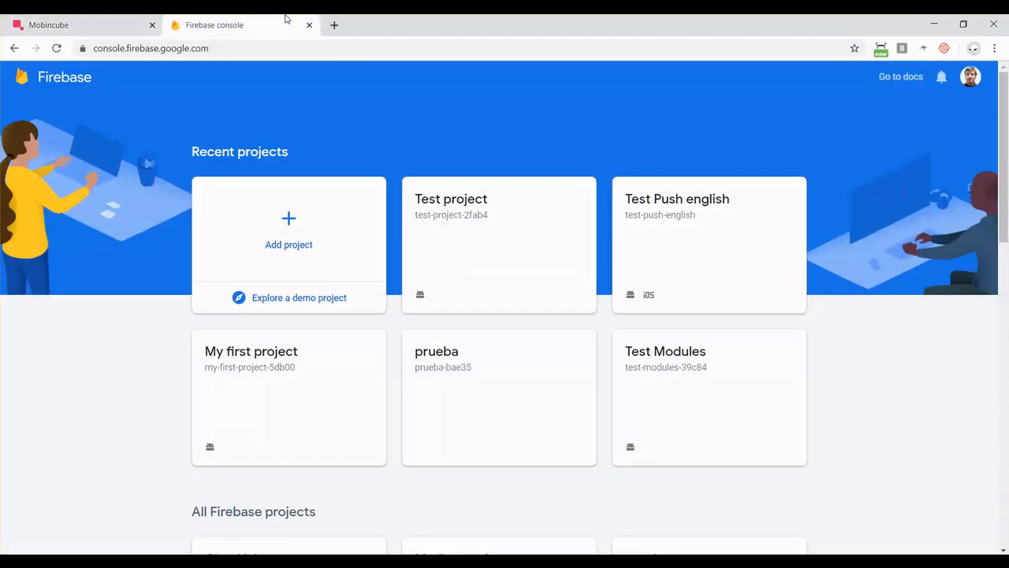
pyautogui.moveTo(115, 136)
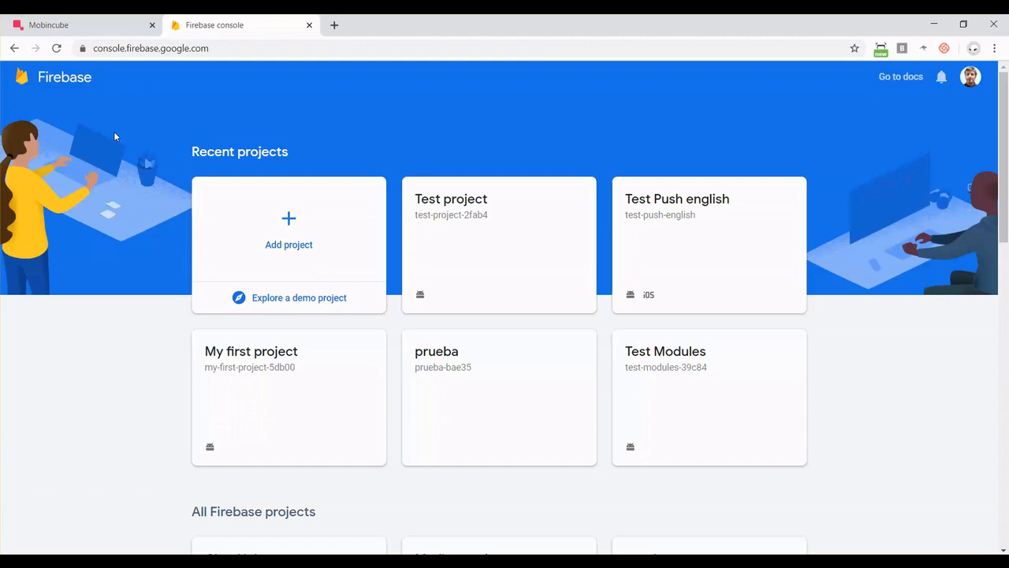
pyautogui.moveTo(289, 221)
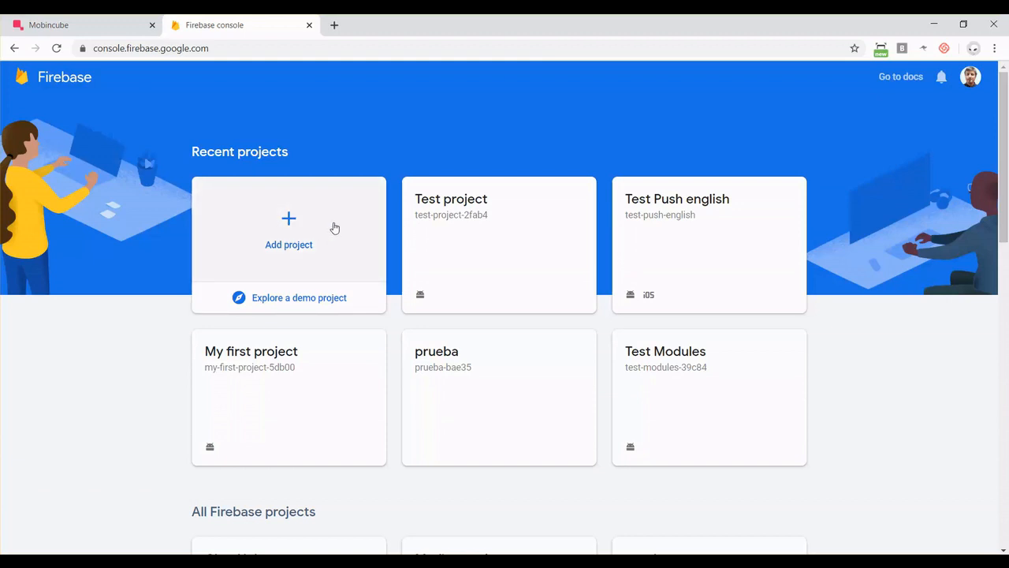
pyautogui.click(289, 229)
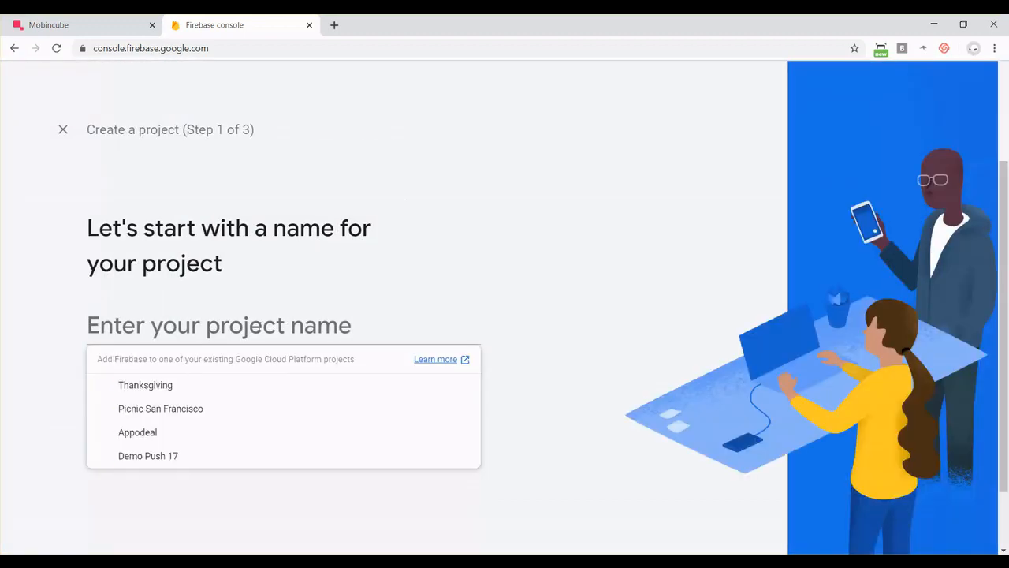
pyautogui.write('My login')
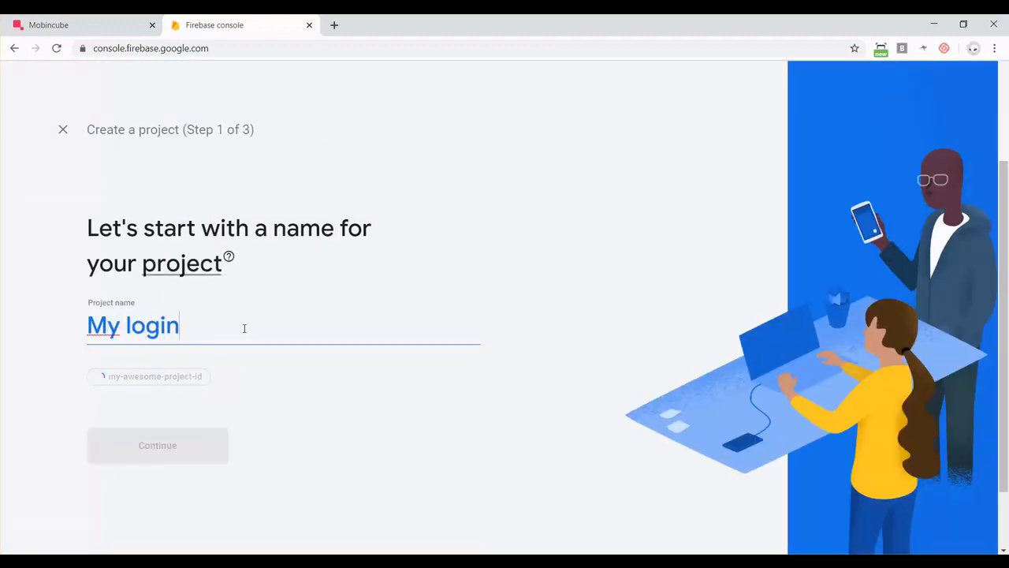
pyautogui.write('test')
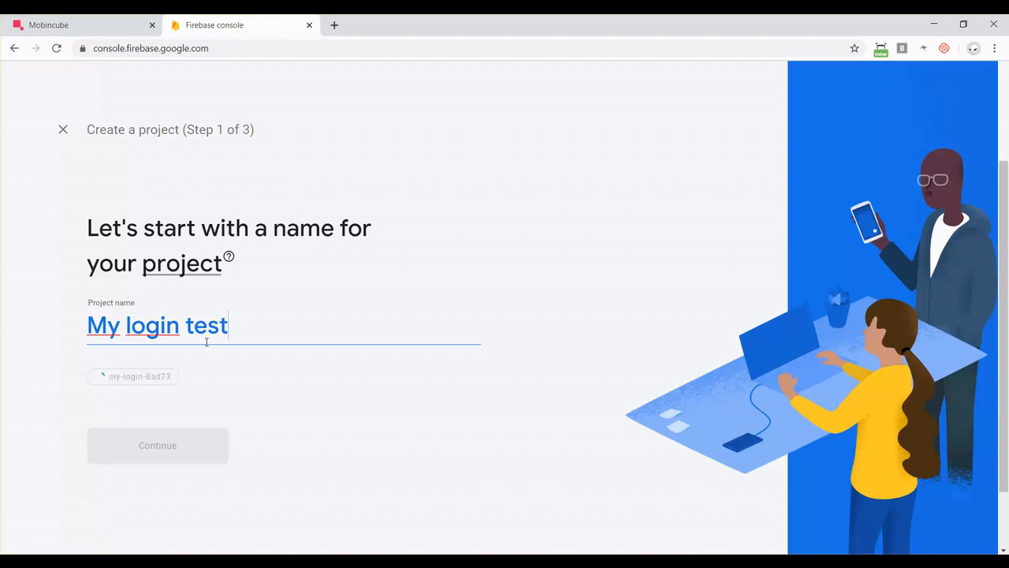
pyautogui.click(157, 445)
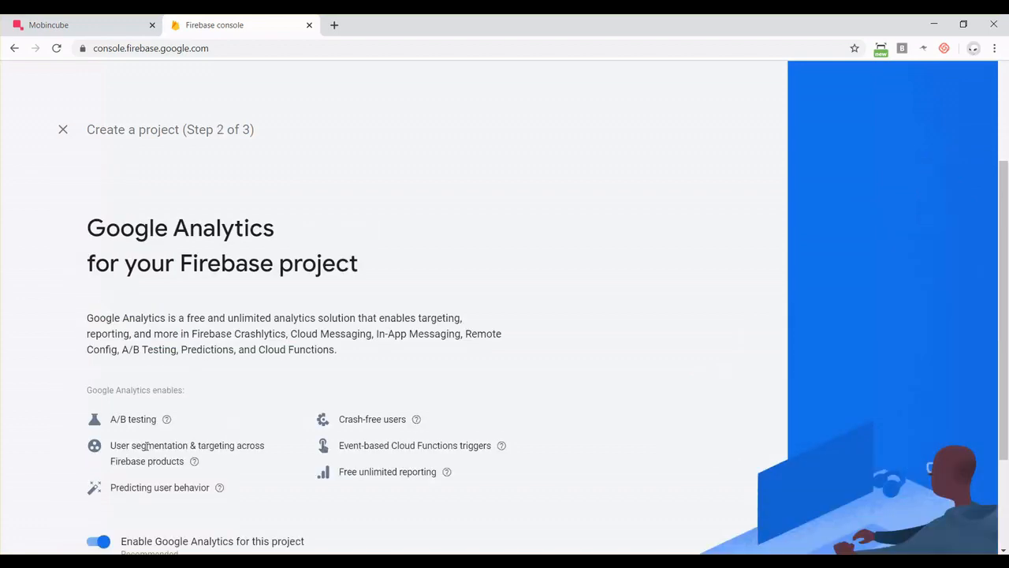
# Step: Keep Google Analytics enabled with Default Account for Firebase and create the project
pyautogui.scroll(-3)
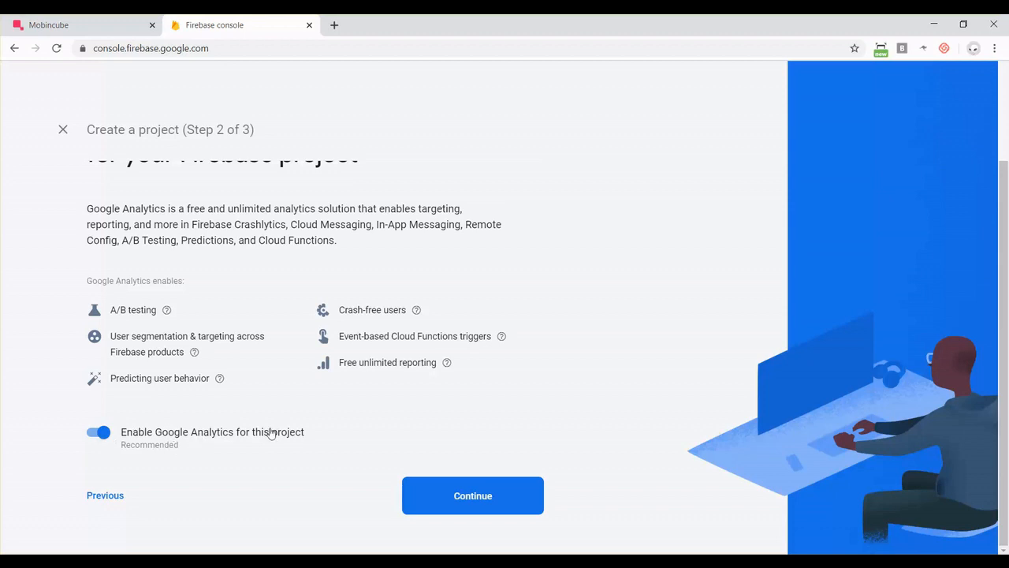
pyautogui.moveTo(473, 495)
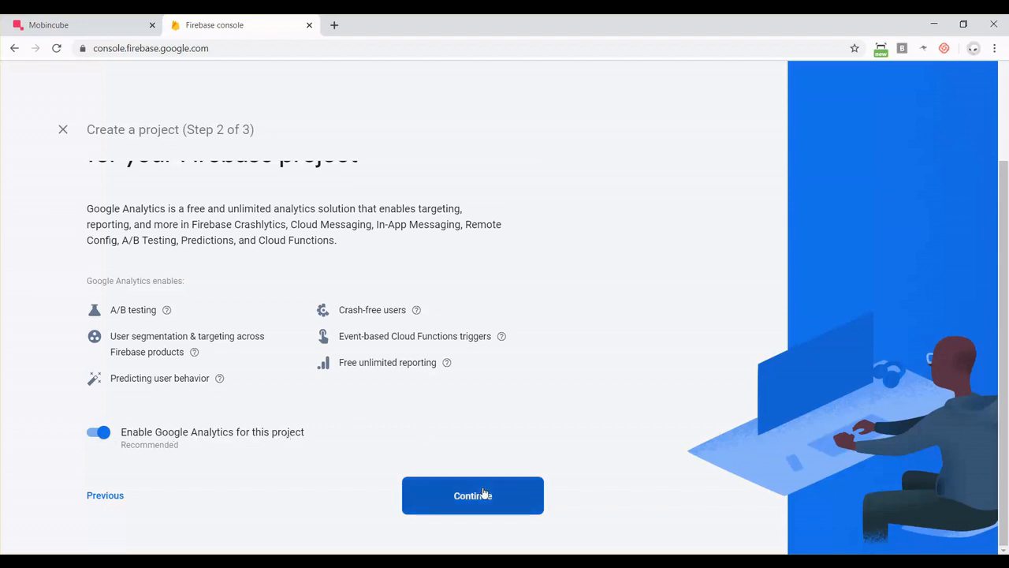
pyautogui.click(473, 496)
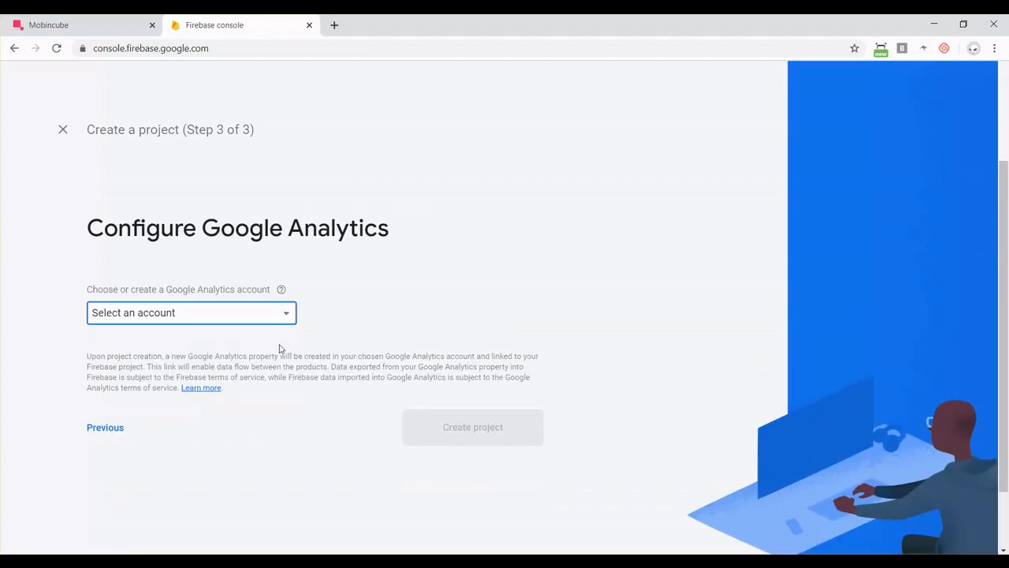
pyautogui.moveTo(197, 351)
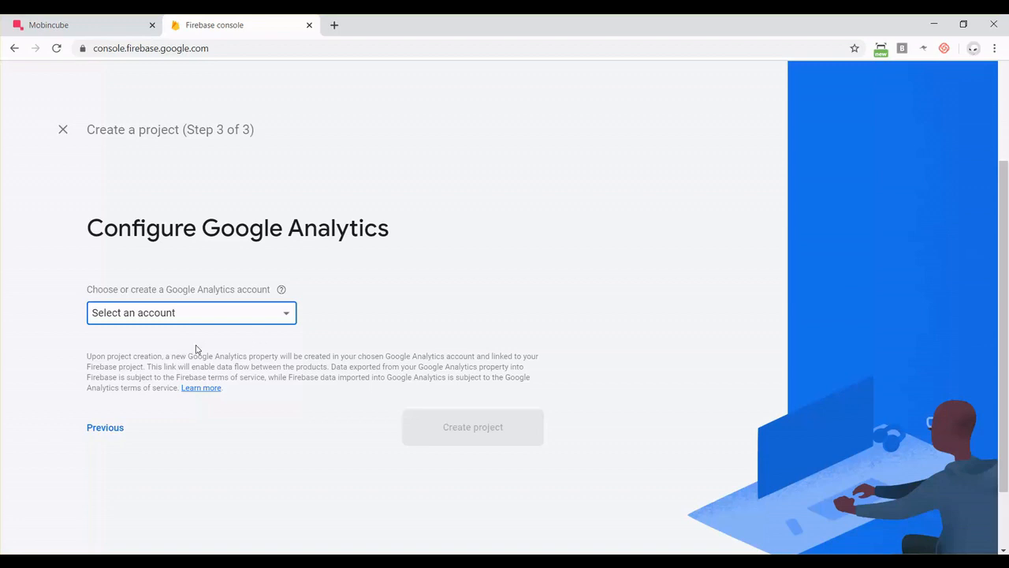
pyautogui.click(191, 312)
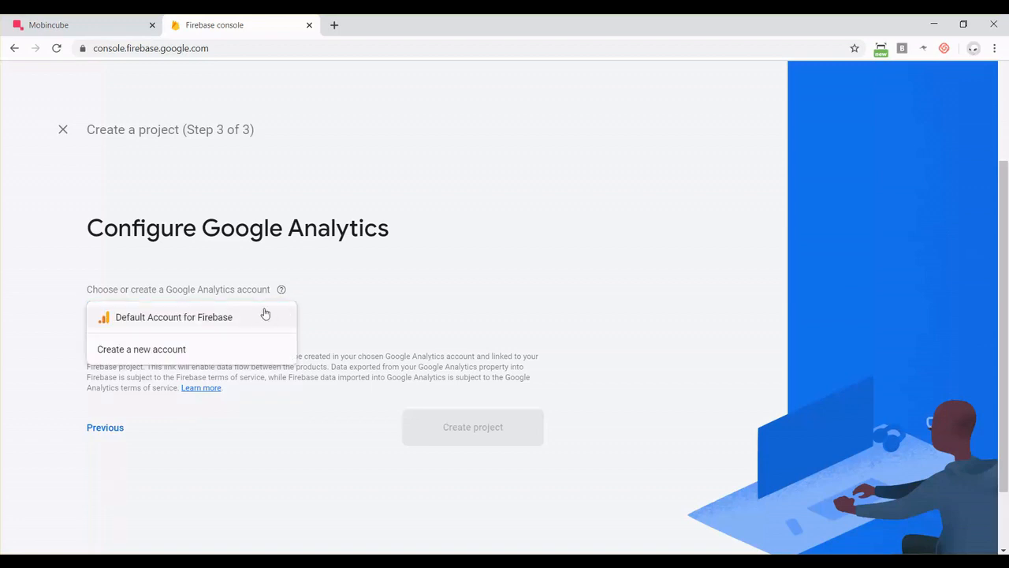
pyautogui.click(173, 315)
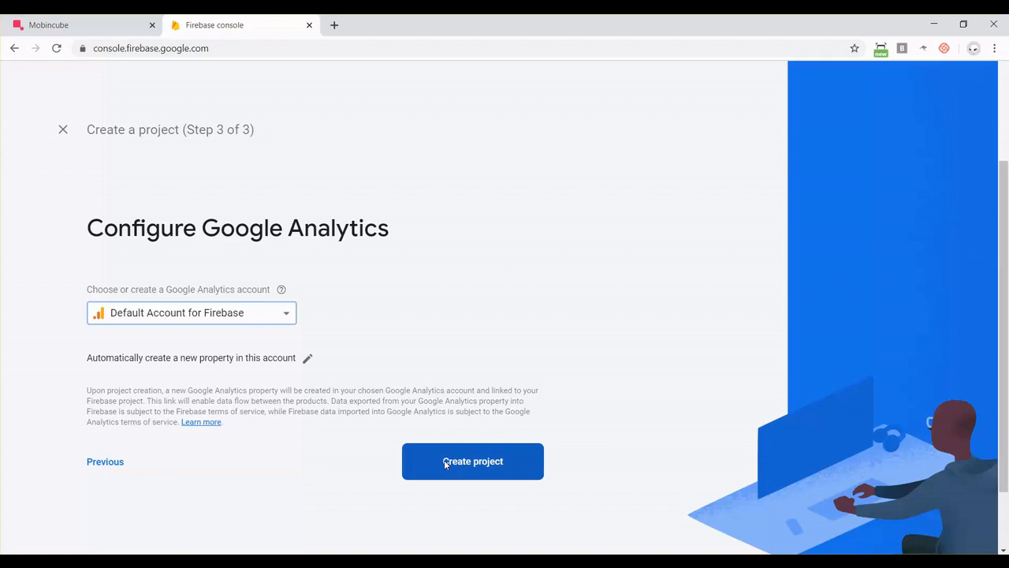
pyautogui.click(473, 460)
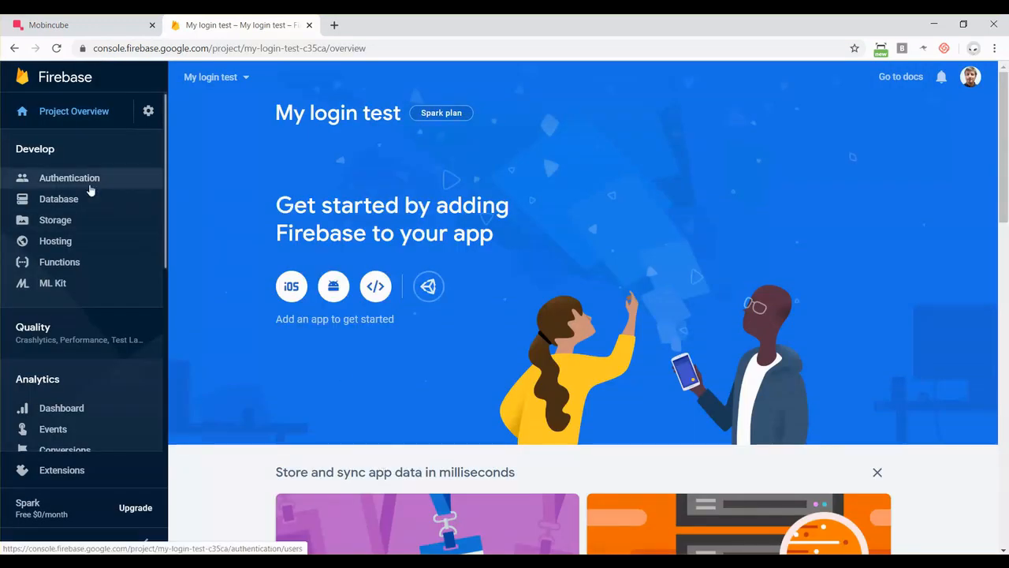
pyautogui.click(70, 177)
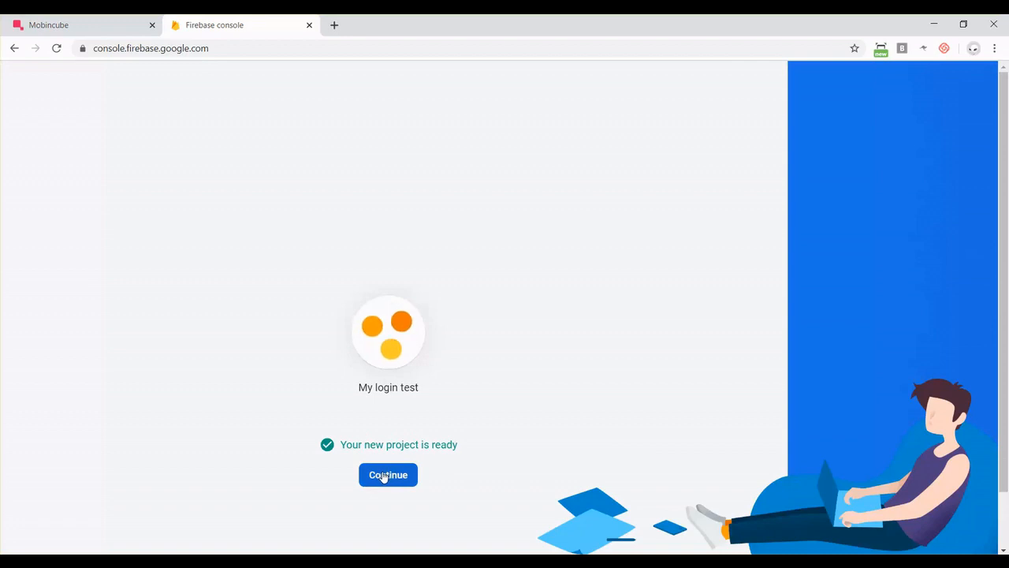
# Step: Continue past the project-ready screen into the My login test overview
pyautogui.click(388, 475)
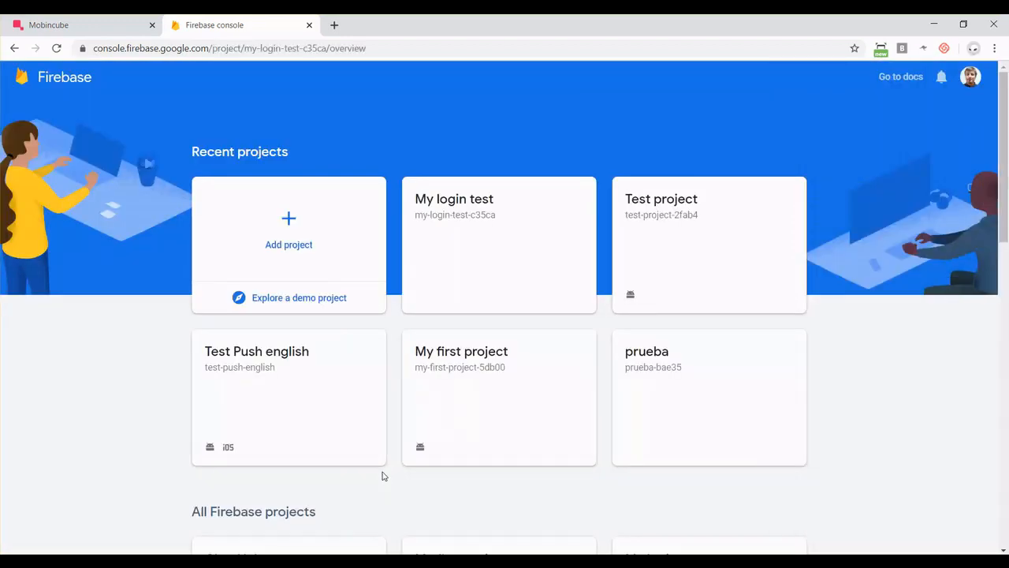
pyautogui.click(498, 245)
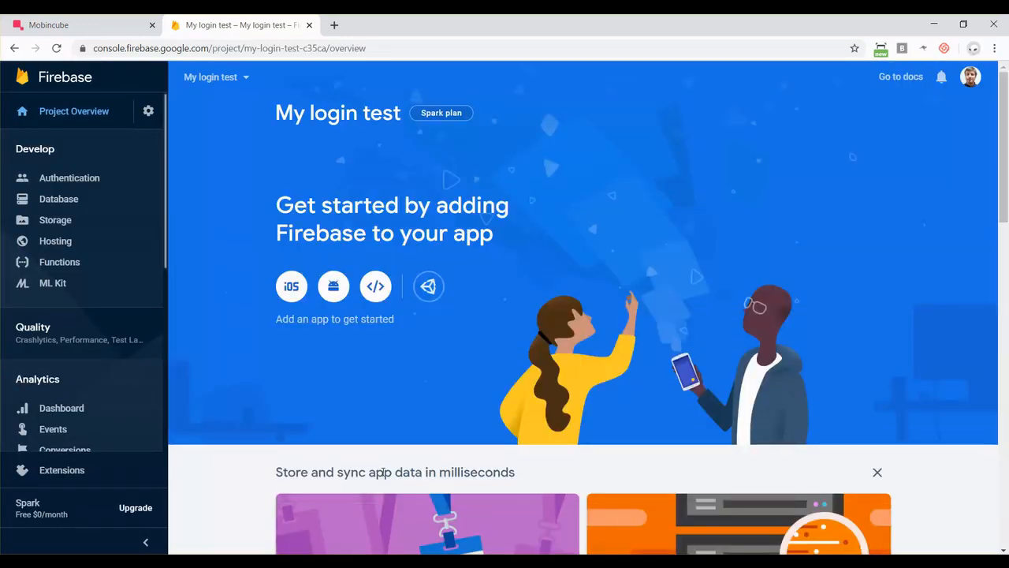
pyautogui.moveTo(342, 375)
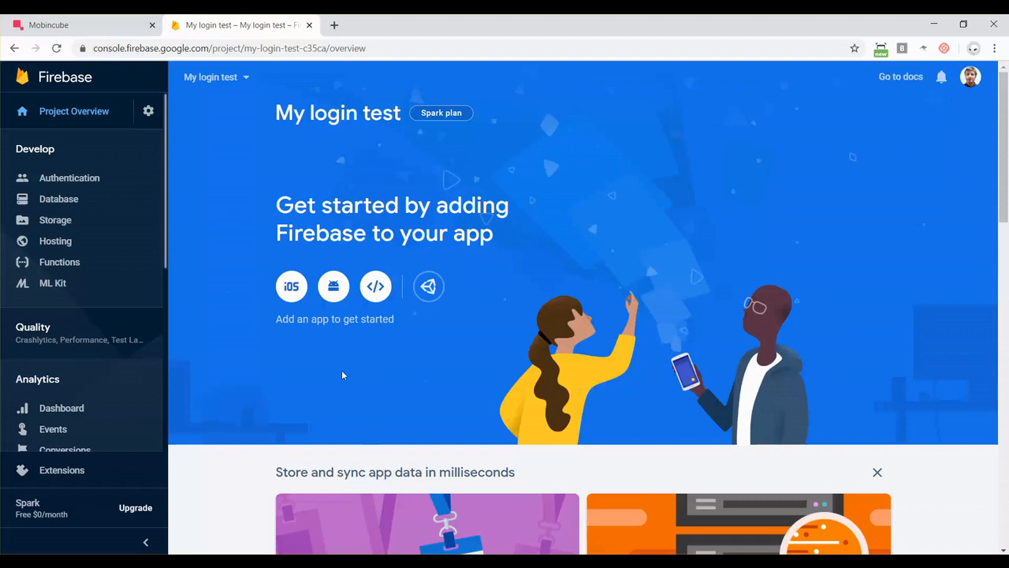
pyautogui.moveTo(69, 176)
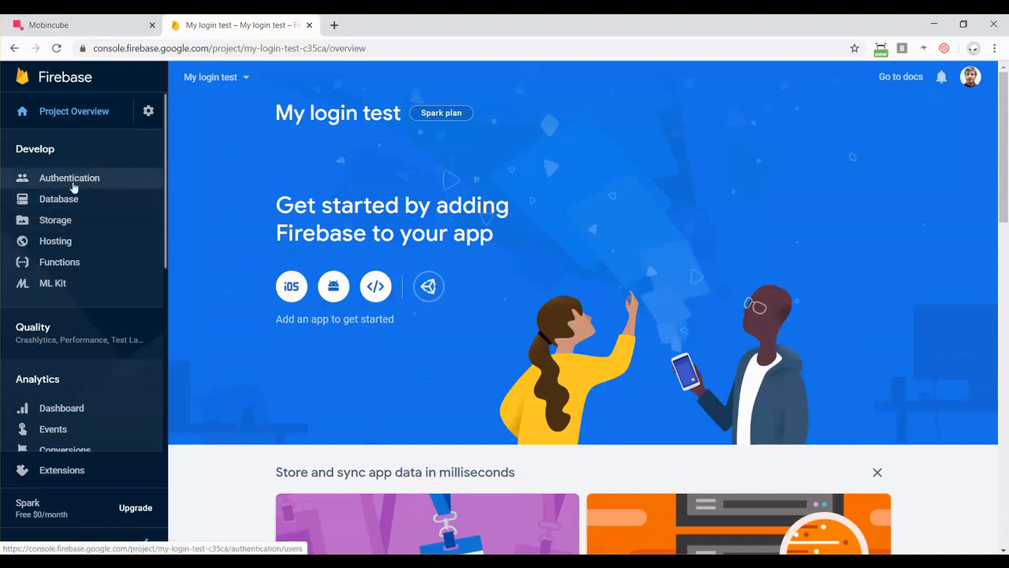
# Step: Under Authentication sign-in methods, enable the Email/Password provider and save
pyautogui.click(69, 176)
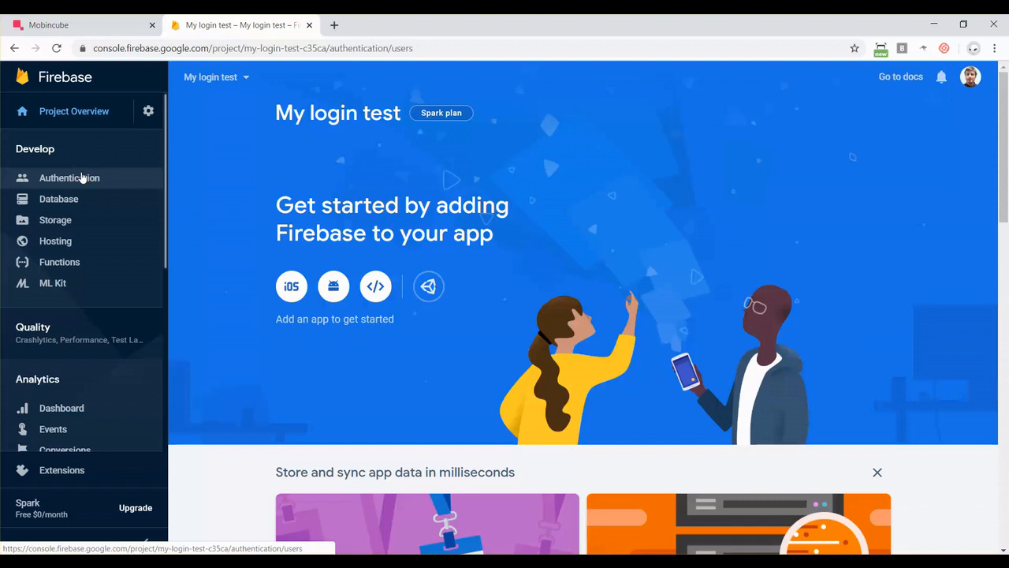
pyautogui.click(70, 177)
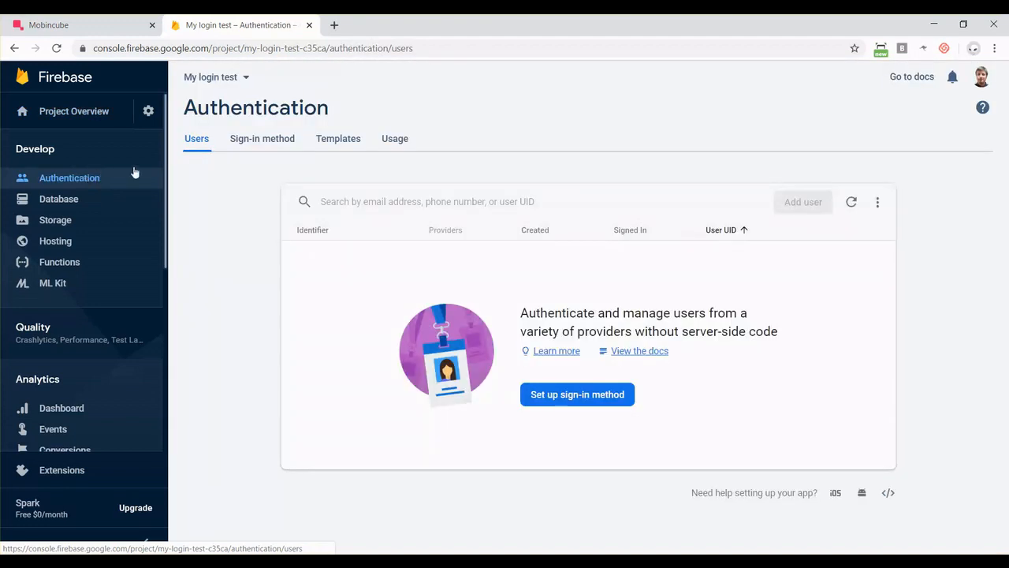
pyautogui.click(262, 139)
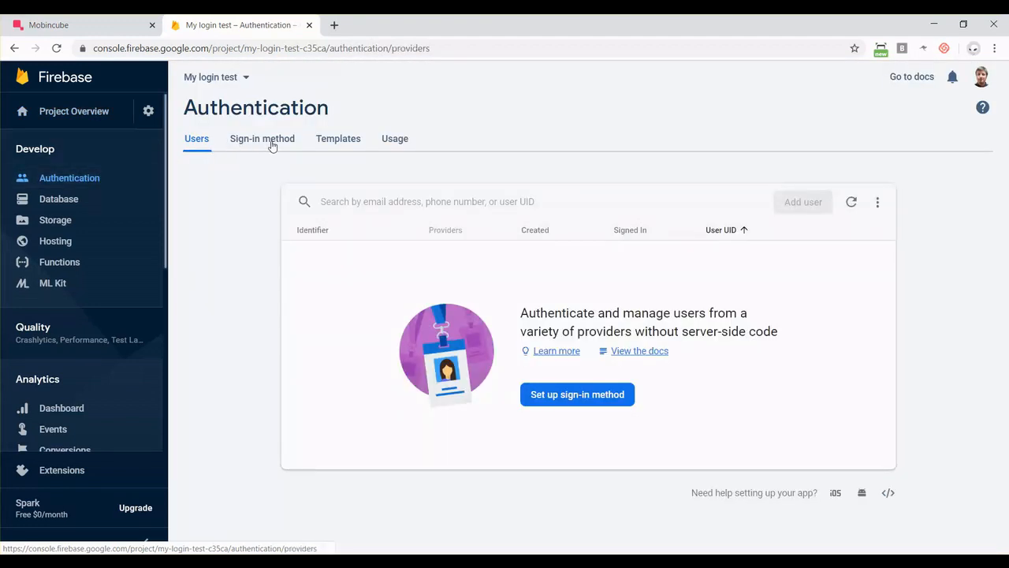
pyautogui.click(262, 139)
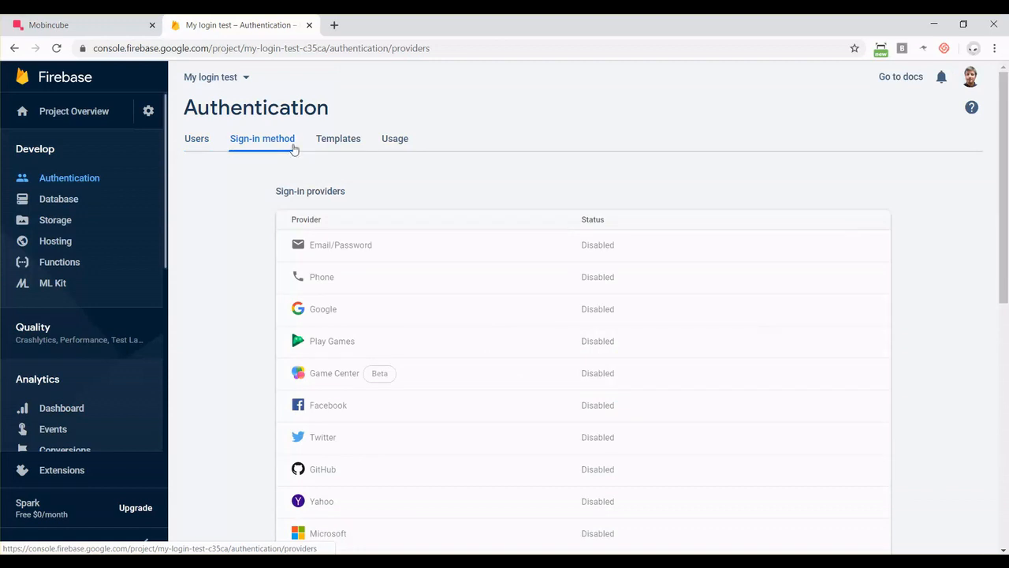
pyautogui.moveTo(386, 244)
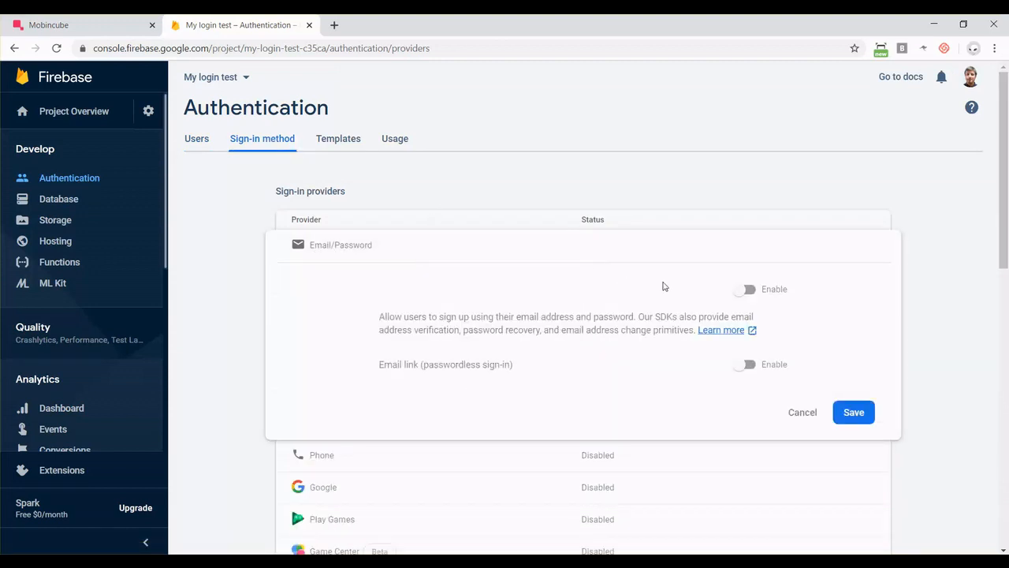
pyautogui.click(744, 289)
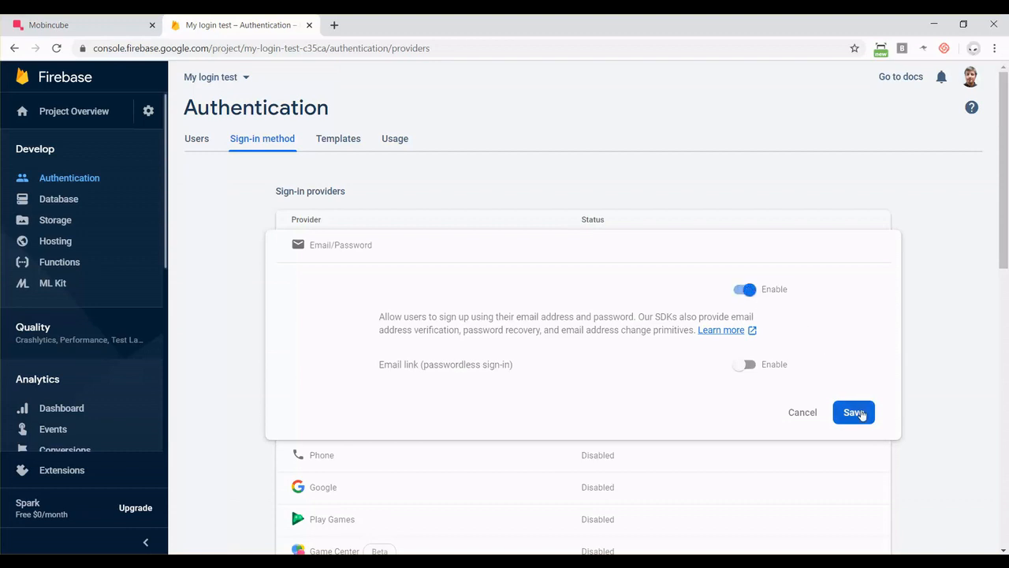
pyautogui.click(855, 411)
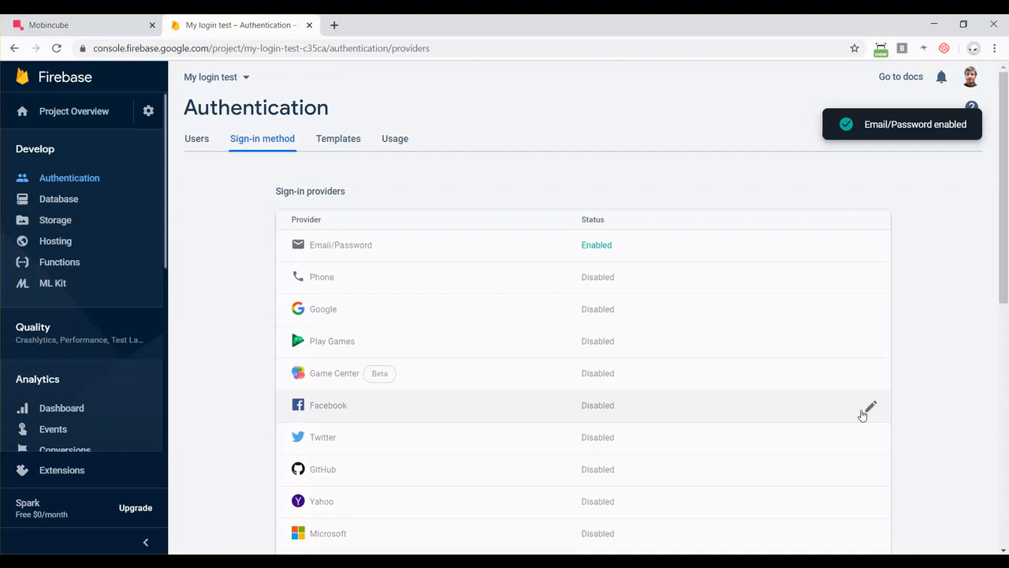
pyautogui.moveTo(719, 306)
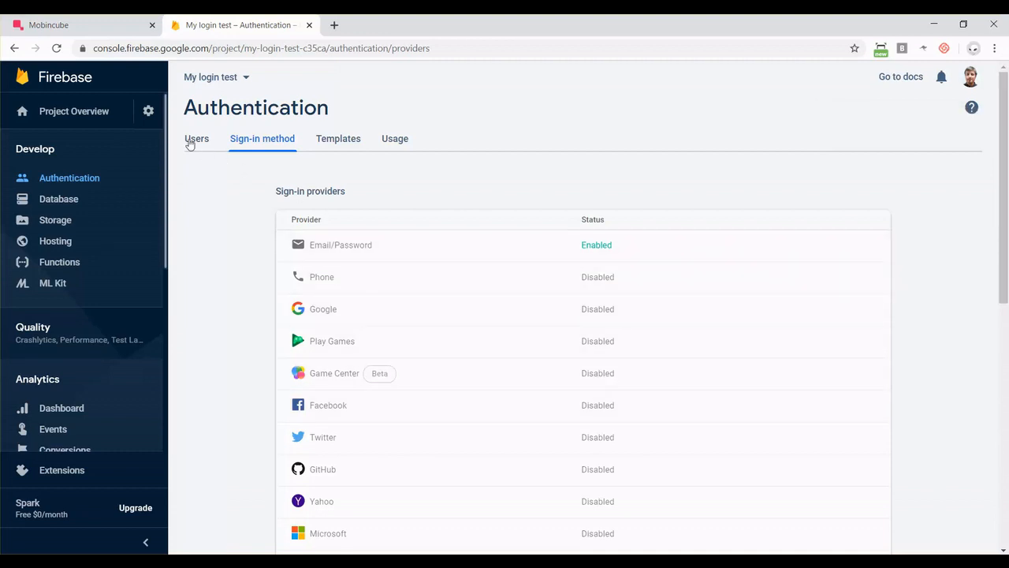
# Step: Grab the Web API Key from Project settings and return to Mobincube with it
pyautogui.click(148, 110)
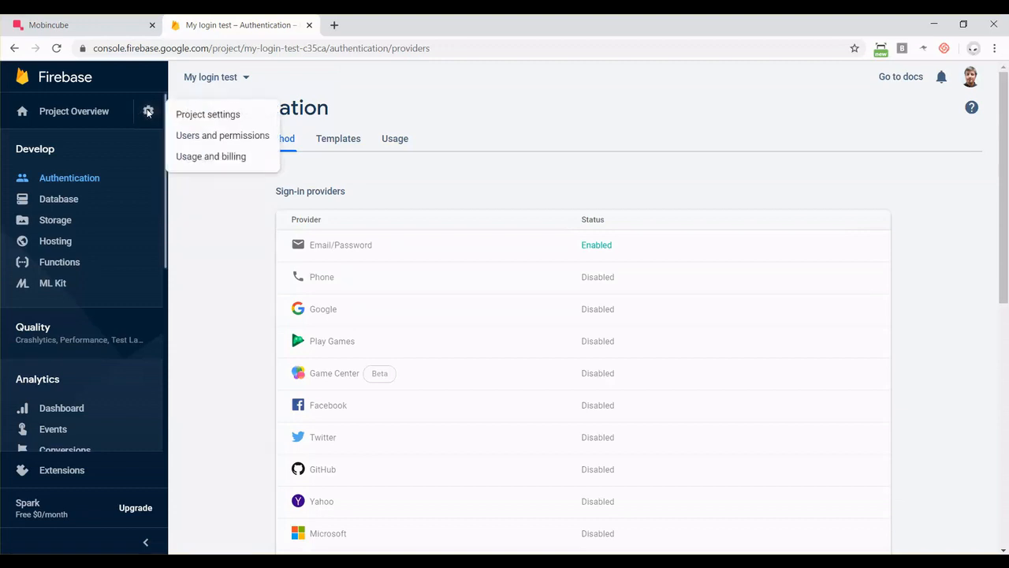
pyautogui.click(208, 114)
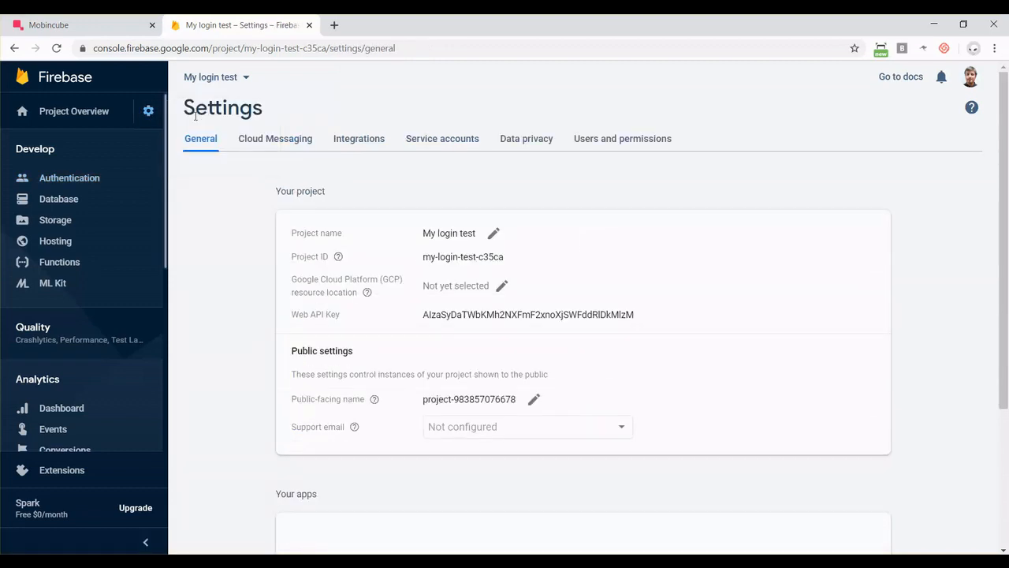
pyautogui.moveTo(319, 317)
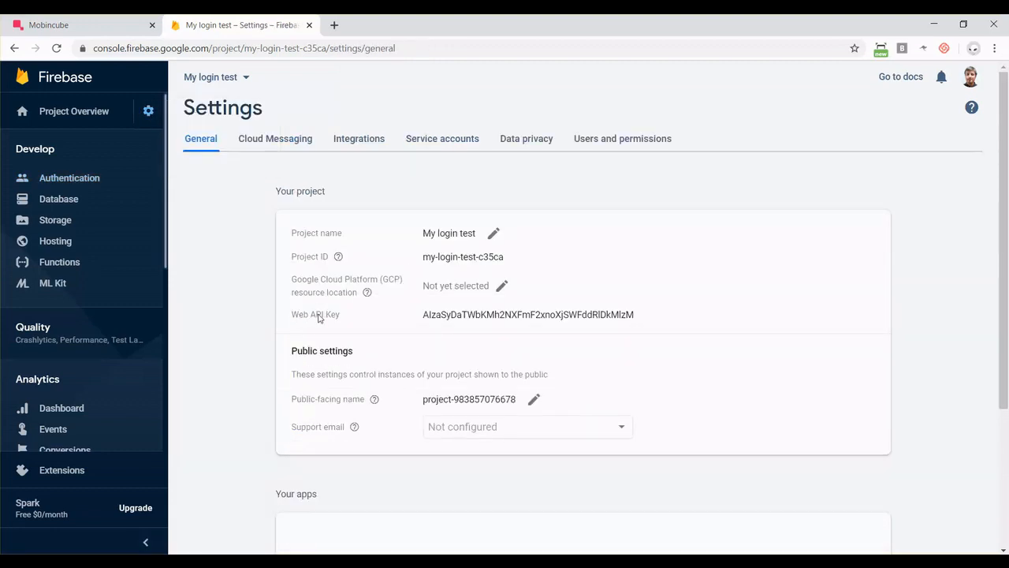
pyautogui.doubleClick(448, 313)
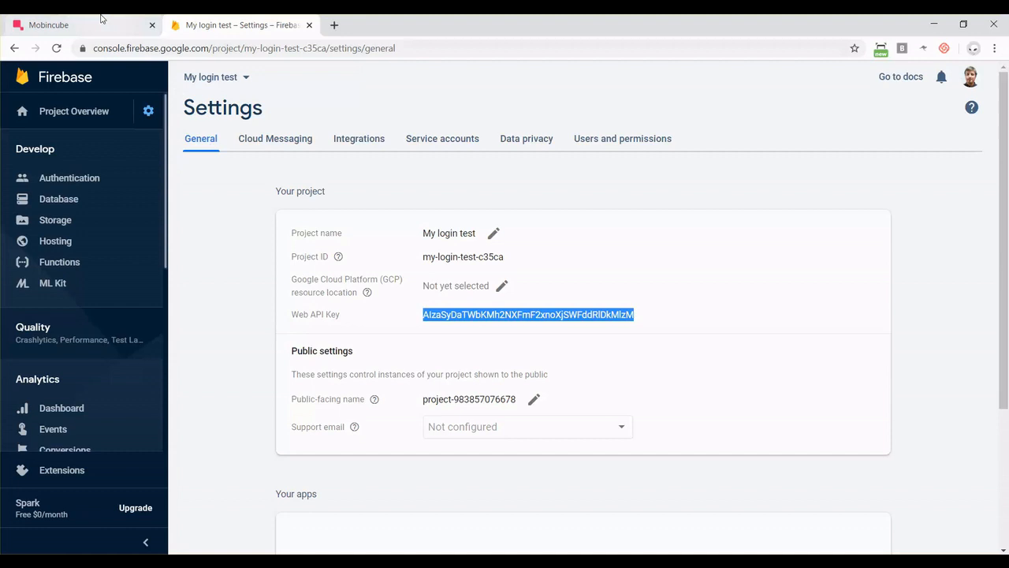
pyautogui.click(79, 25)
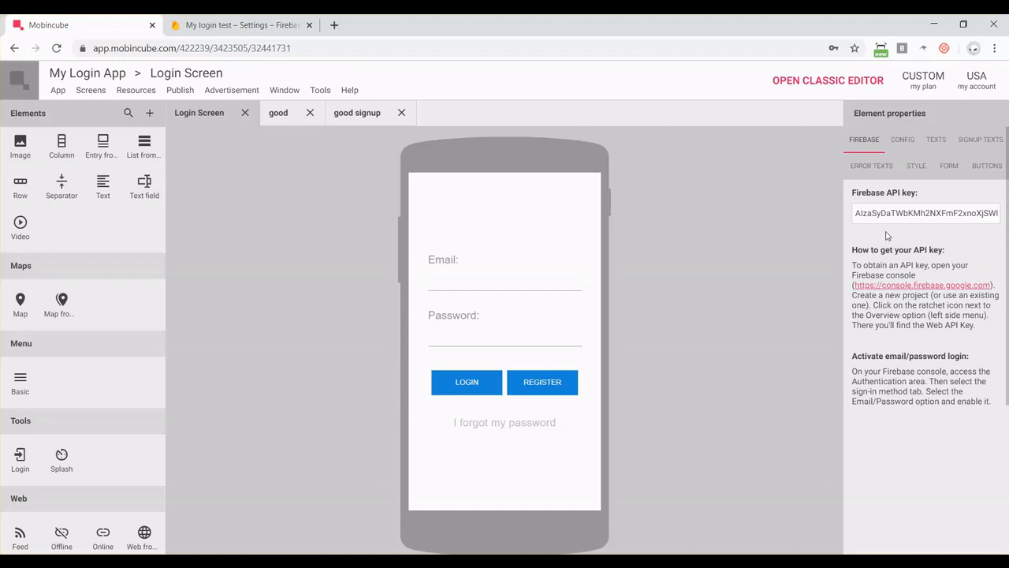
pyautogui.moveTo(886, 196)
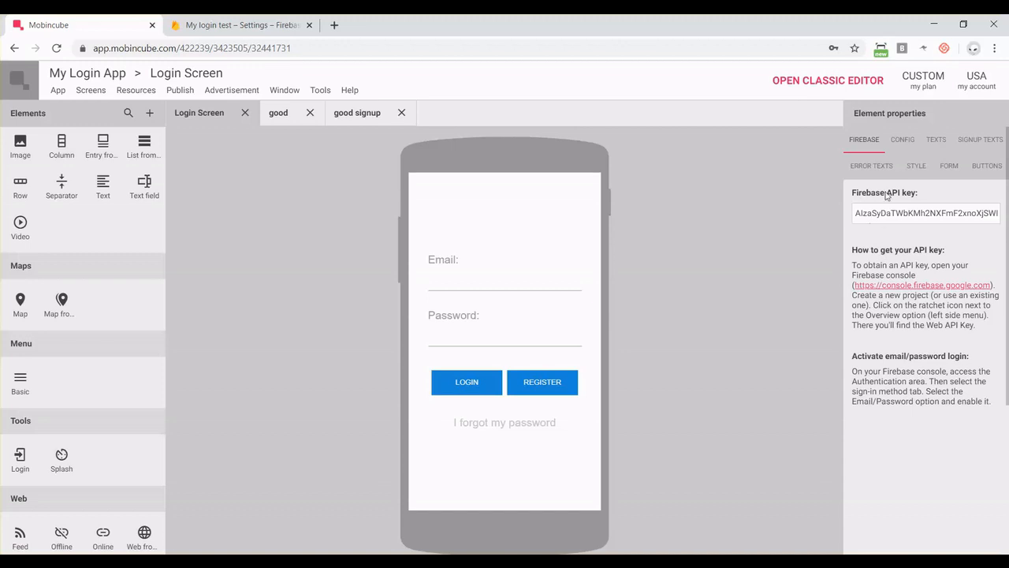
# Step: Show the Login element's CONFIG settings with account creation allowed
pyautogui.click(902, 139)
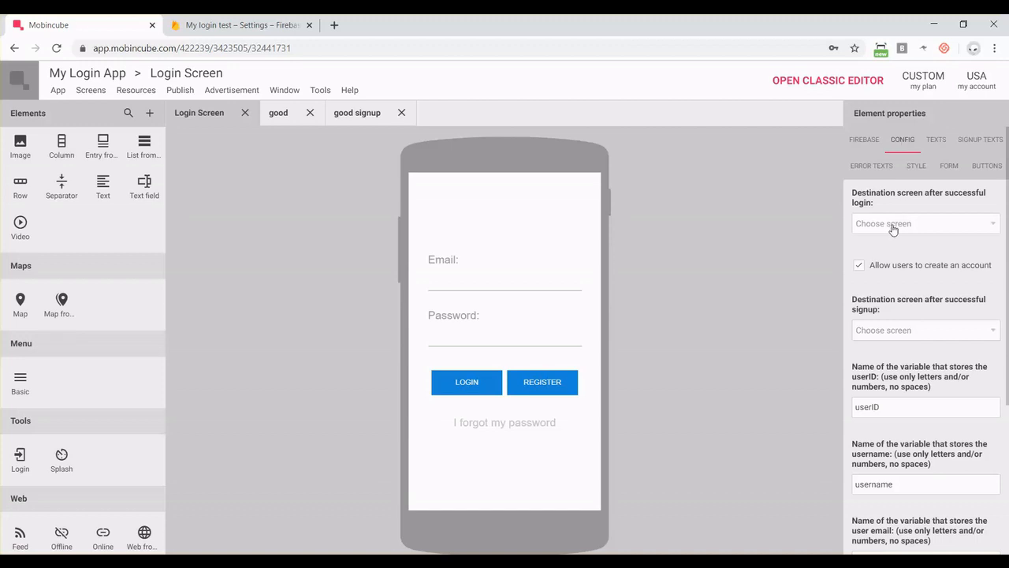
pyautogui.click(923, 224)
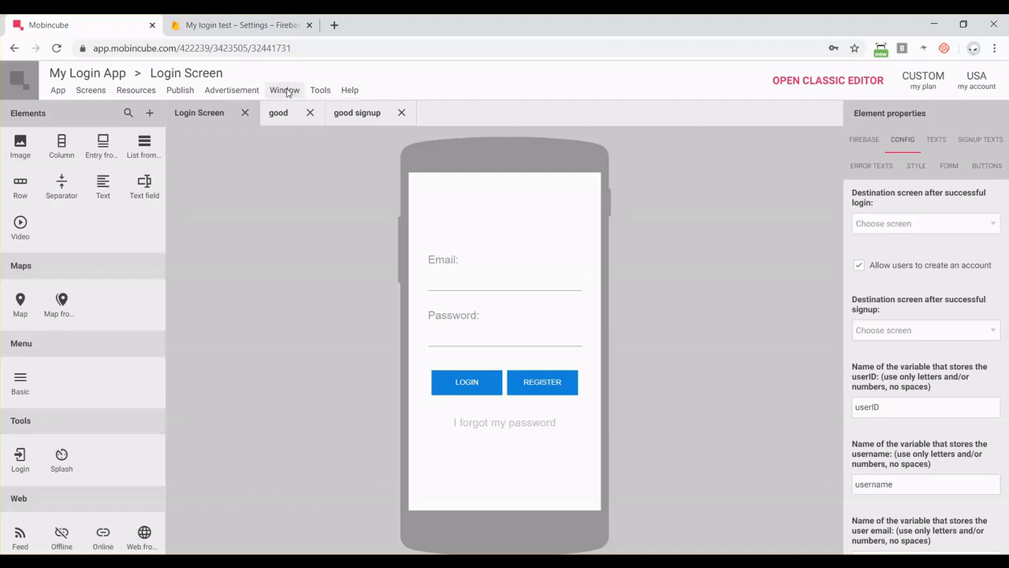
# Step: Via Window > Screens, review the good and good signup screens, then return to Login Screen
pyautogui.click(284, 88)
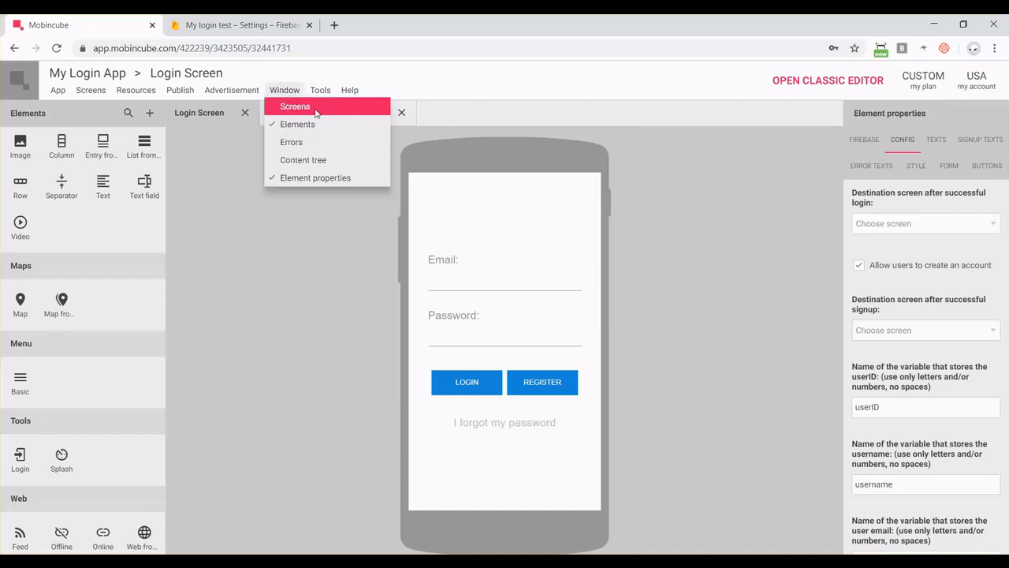
pyautogui.click(295, 108)
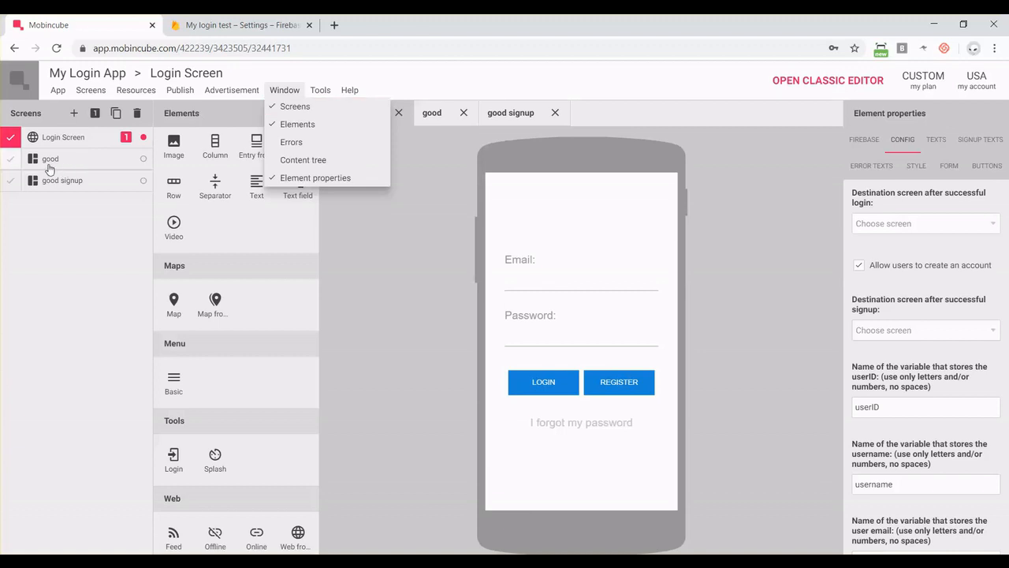
pyautogui.click(50, 157)
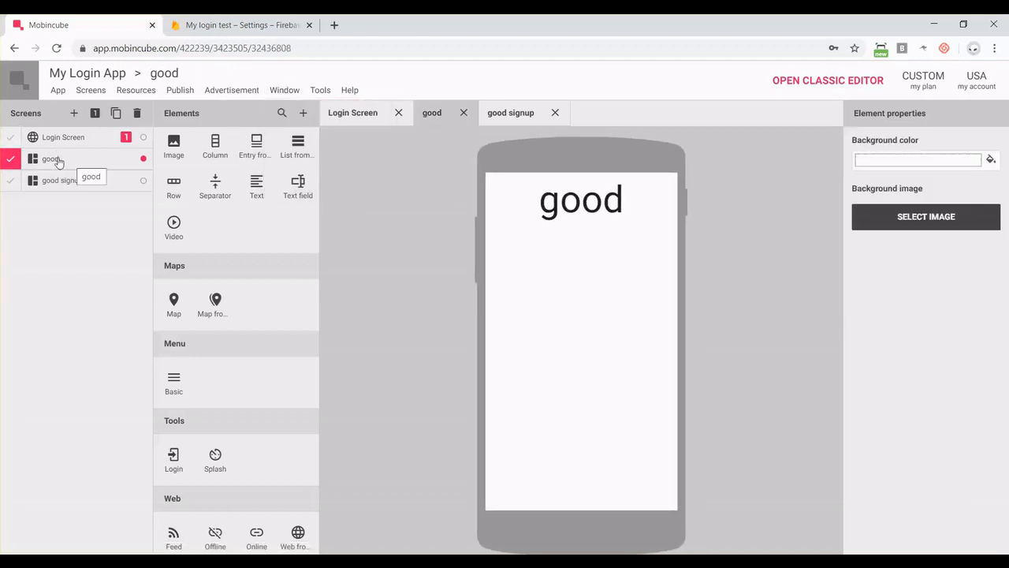
pyautogui.moveTo(63, 161)
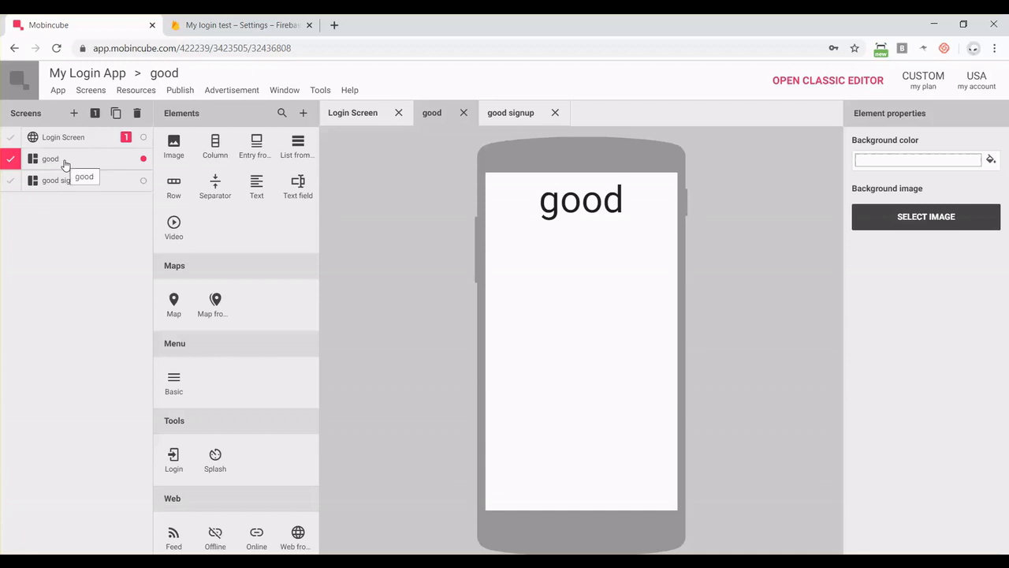
pyautogui.click(62, 180)
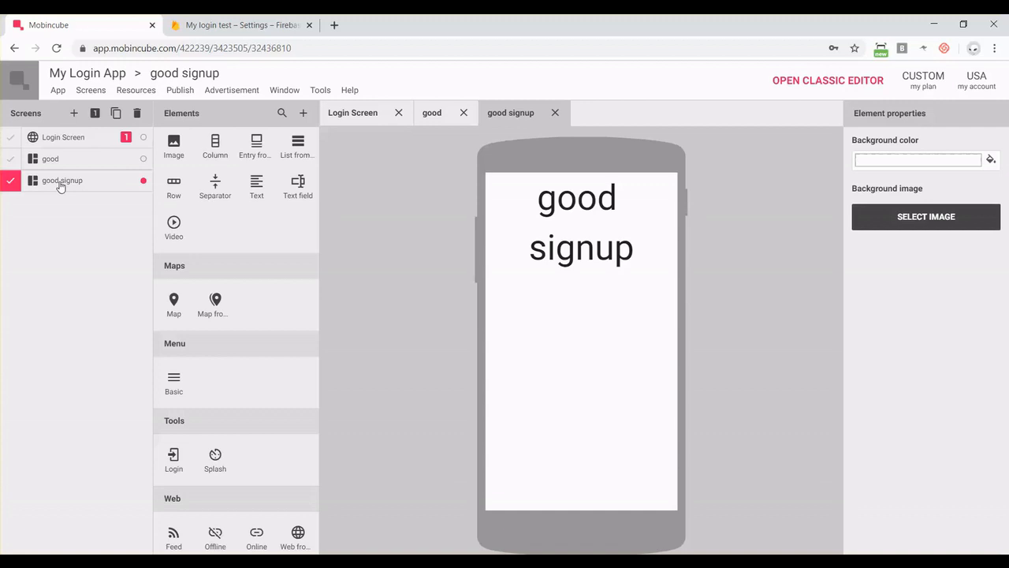
pyautogui.click(63, 135)
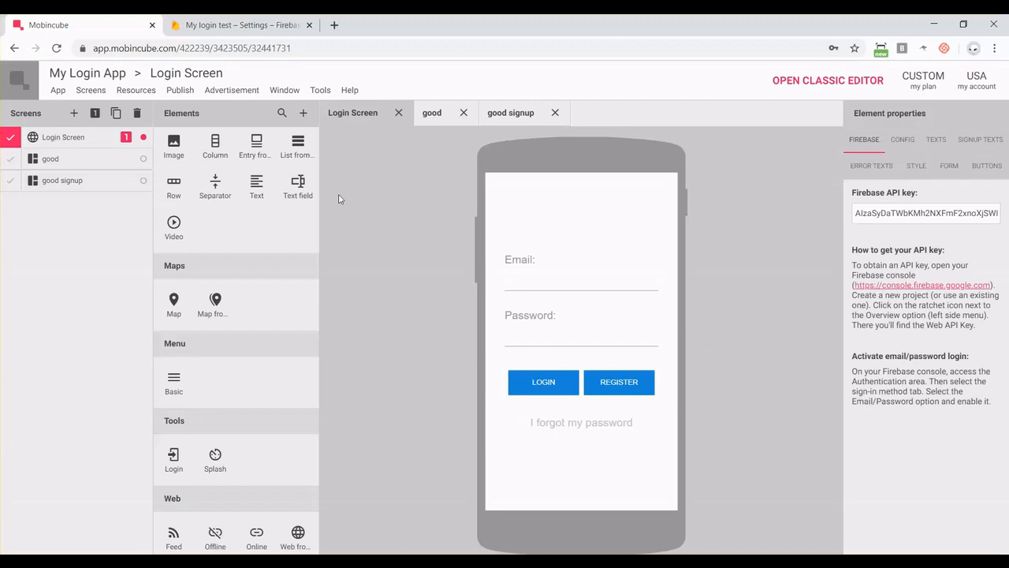
# Step: Set 'good' as the successful-login destination and leave account creation allowed after toggling it
pyautogui.click(902, 139)
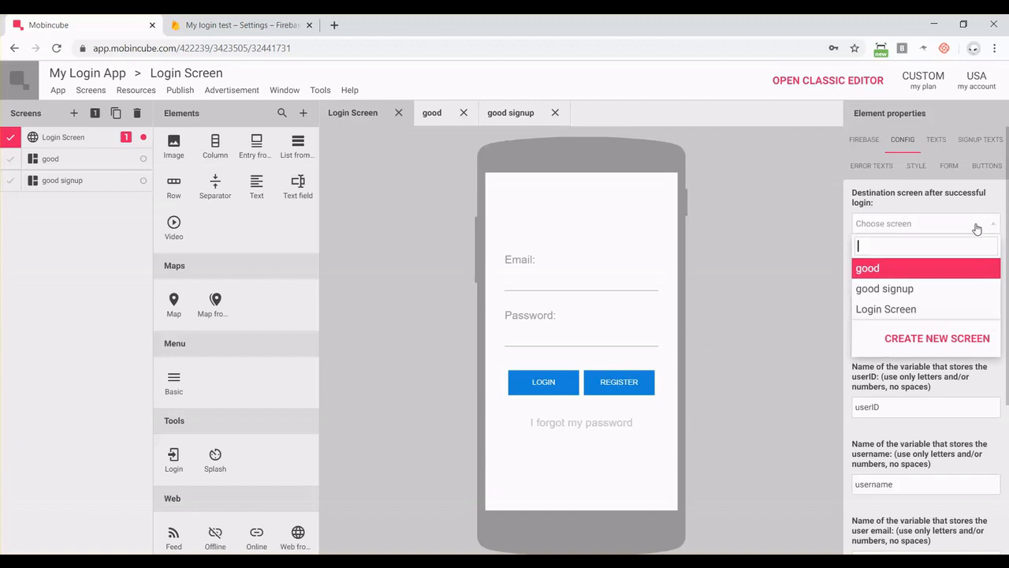
pyautogui.moveTo(902, 268)
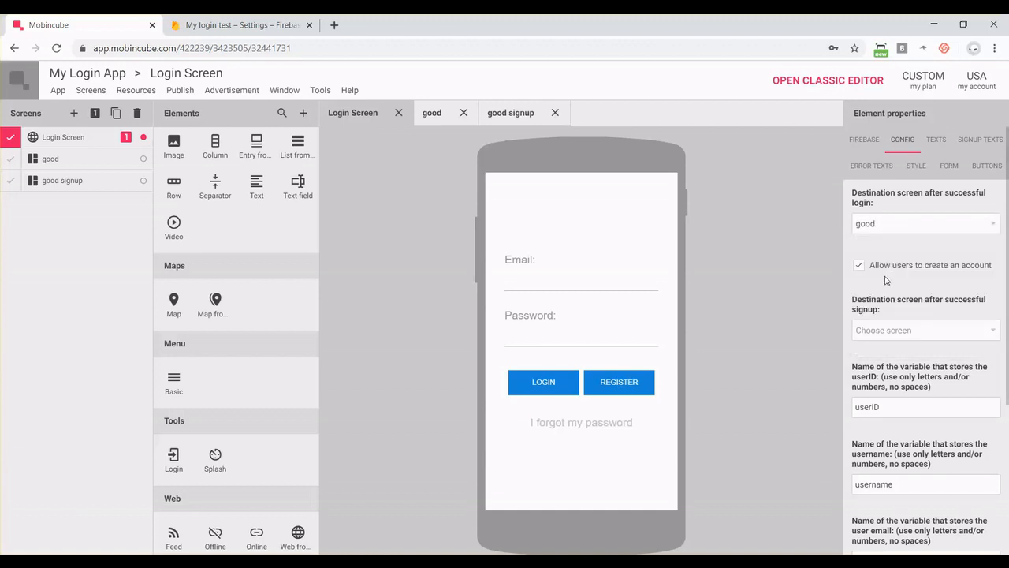
pyautogui.click(858, 265)
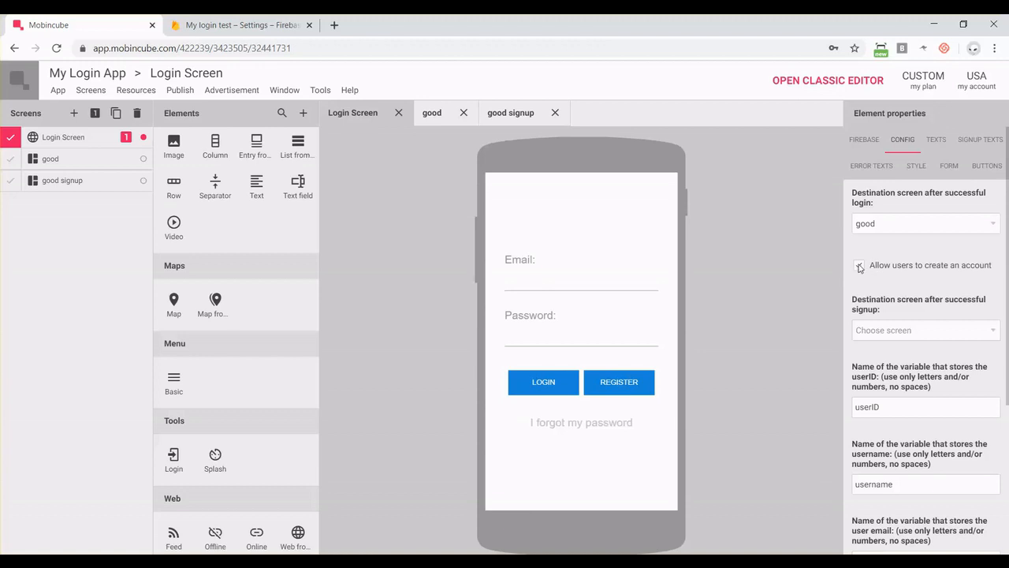
pyautogui.click(860, 265)
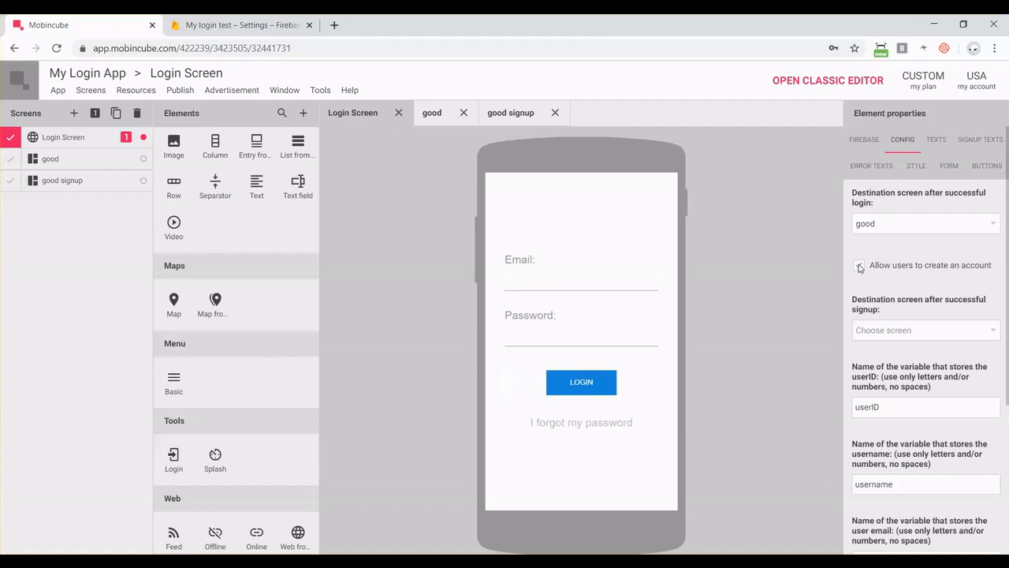
pyautogui.click(859, 265)
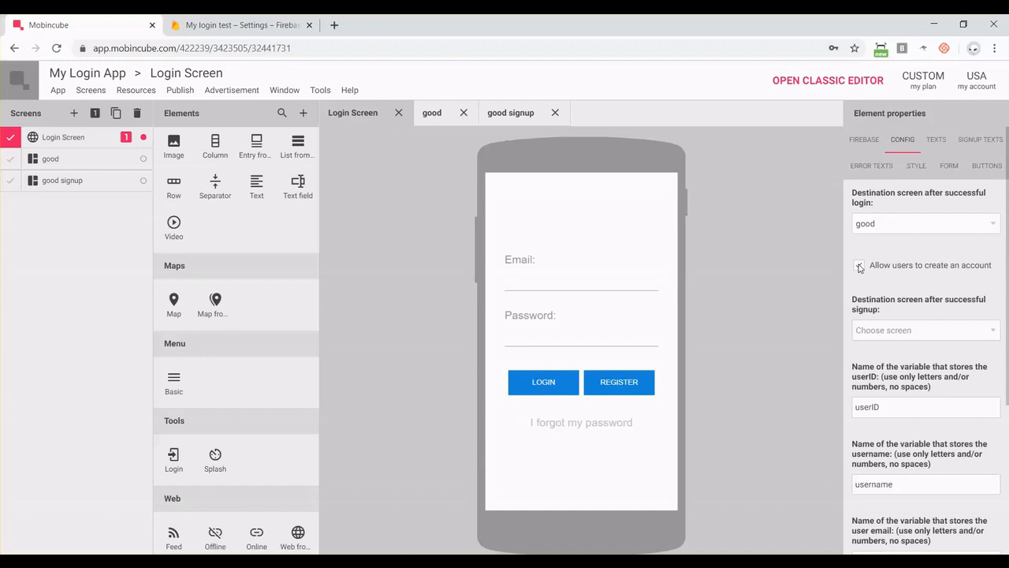
pyautogui.click(858, 265)
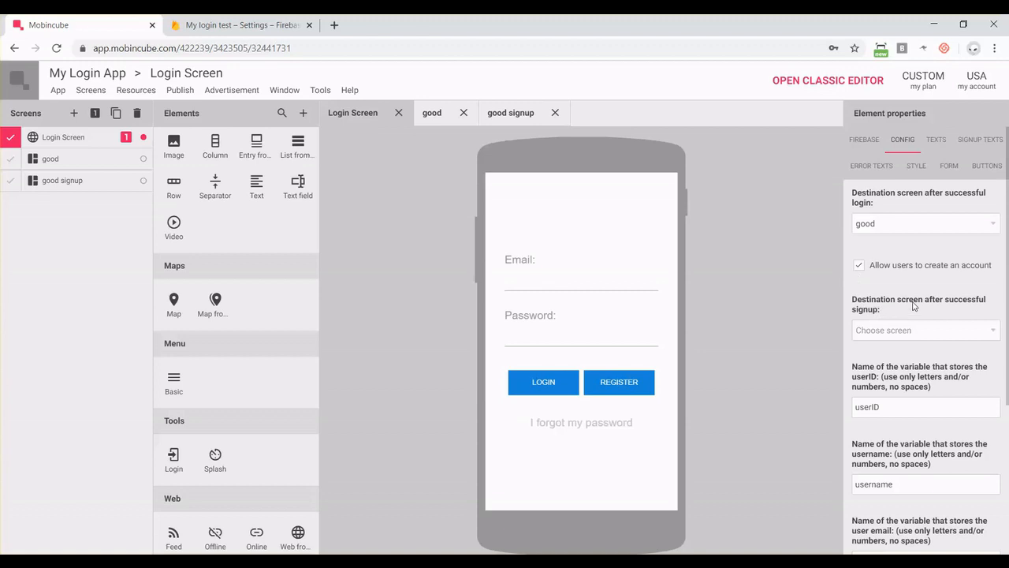
pyautogui.moveTo(907, 295)
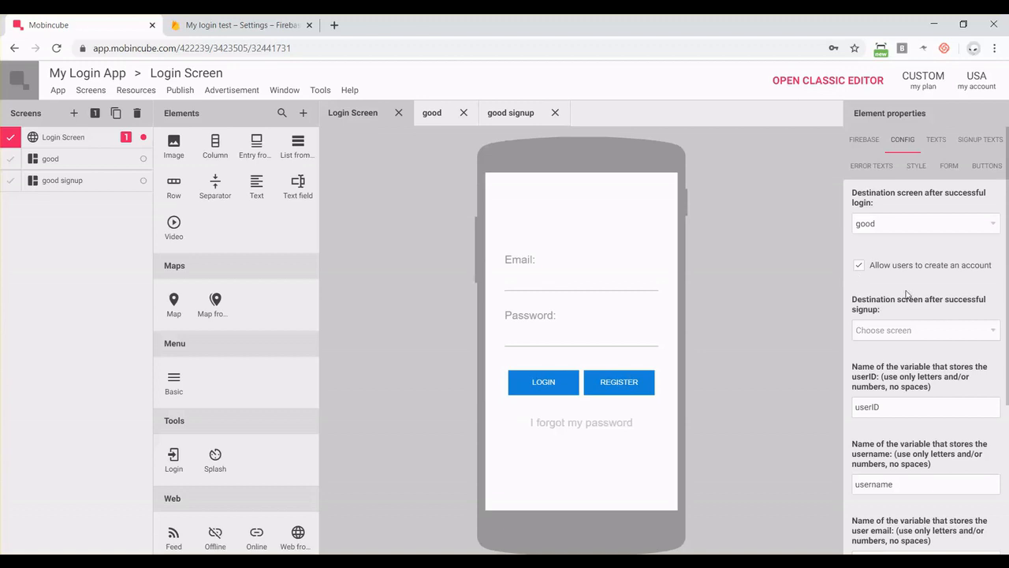
pyautogui.moveTo(334, 18)
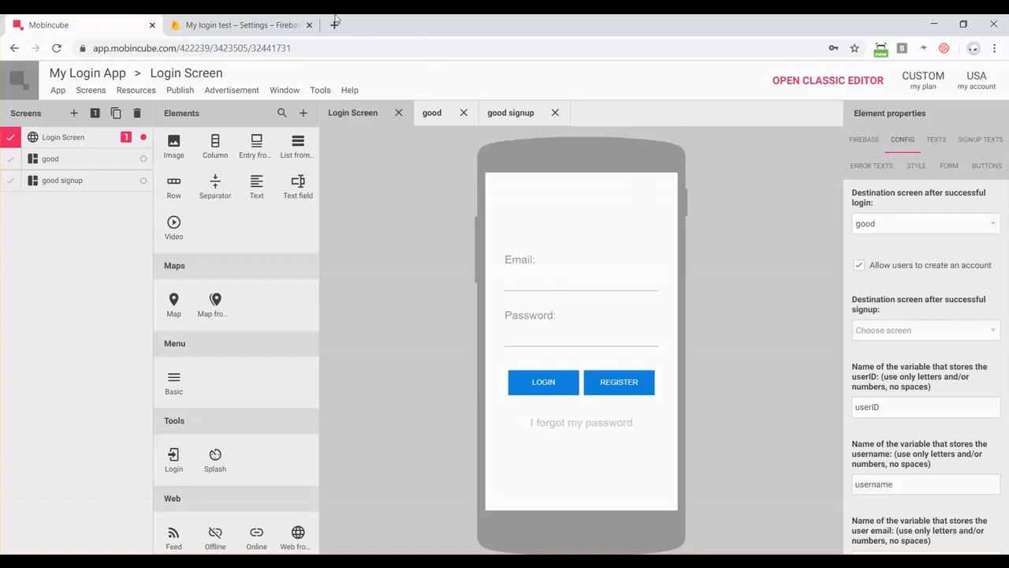
pyautogui.click(240, 25)
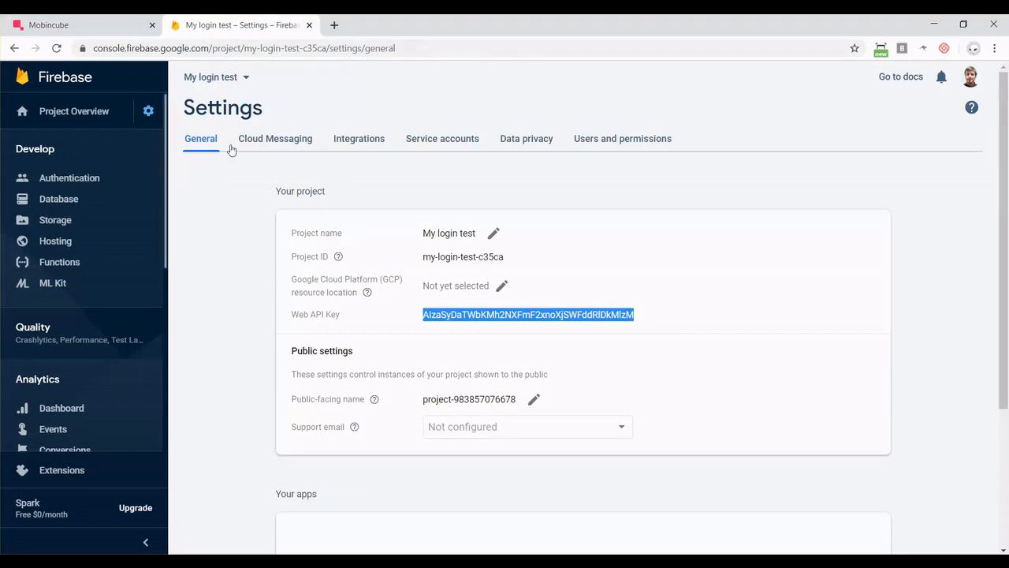
pyautogui.click(69, 176)
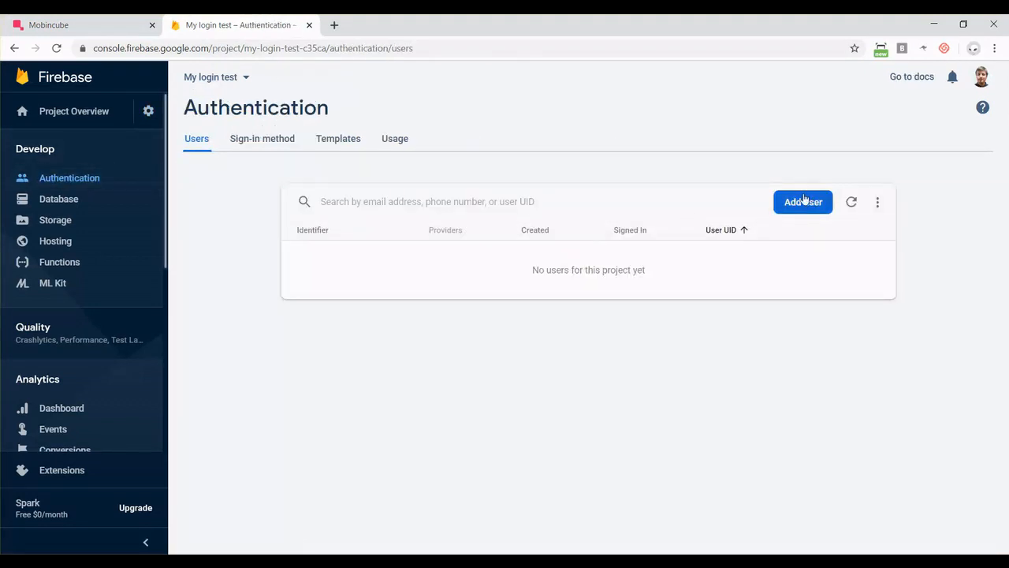
pyautogui.moveTo(803, 202)
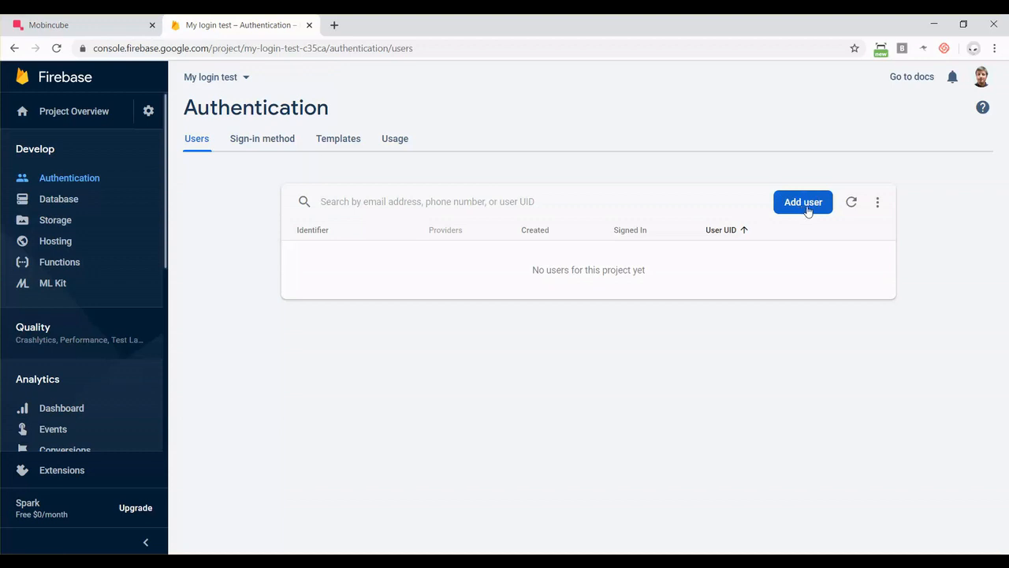
pyautogui.moveTo(542, 165)
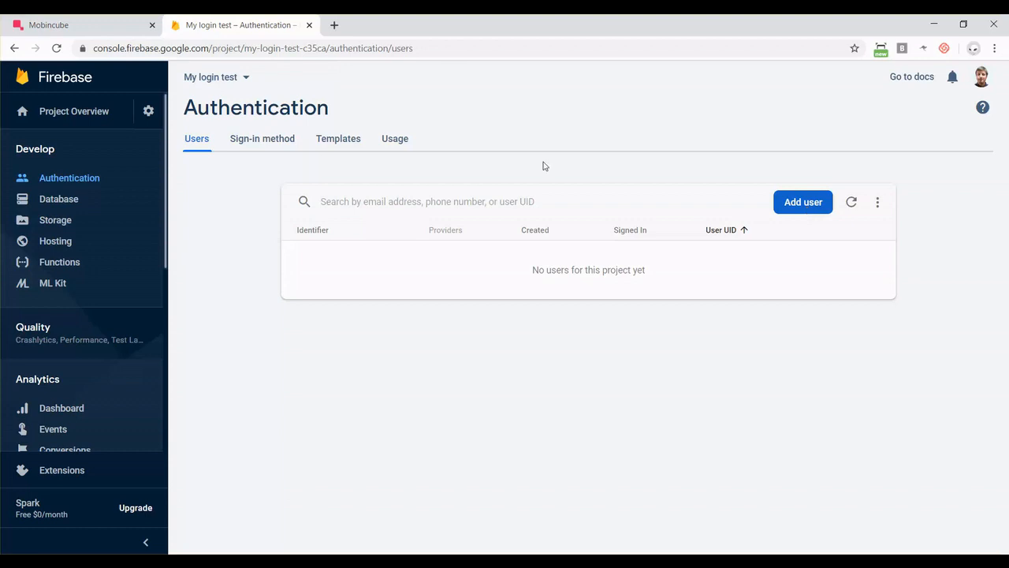
pyautogui.click(47, 26)
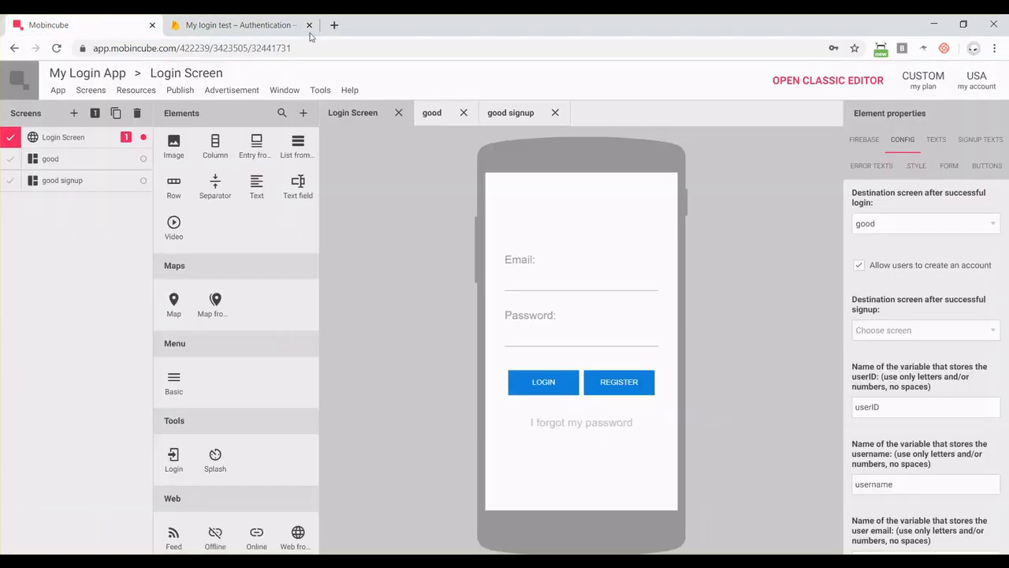
pyautogui.moveTo(877, 306)
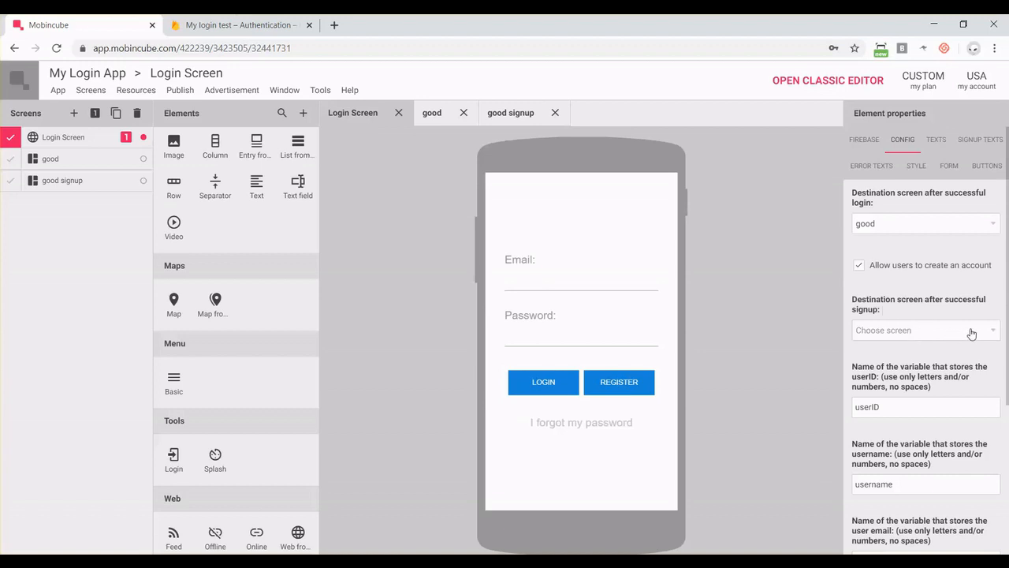
# Step: Choose good signup as the destination screen after successful signup, keeping userID, username and email variables
pyautogui.click(923, 330)
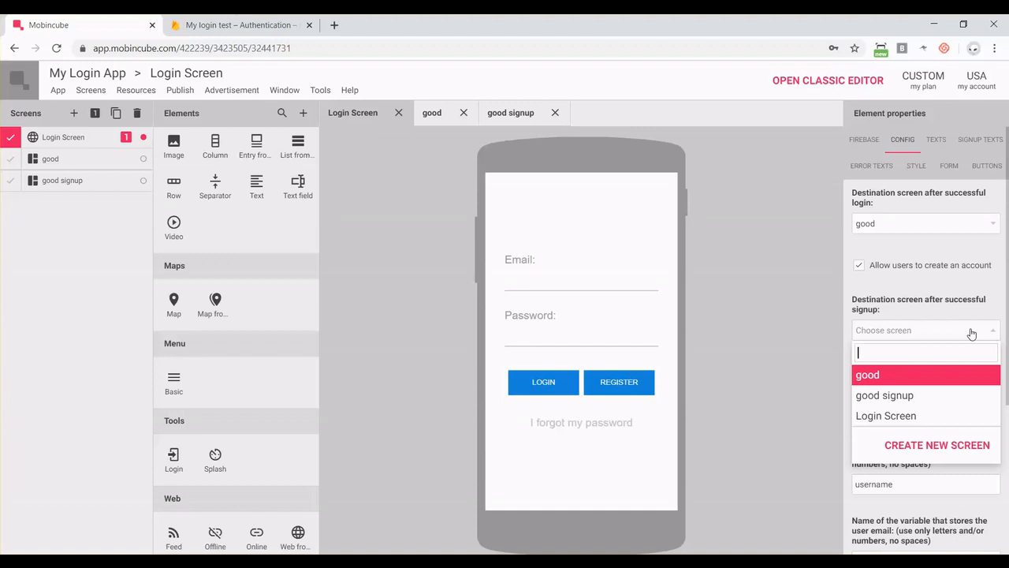
pyautogui.moveTo(885, 395)
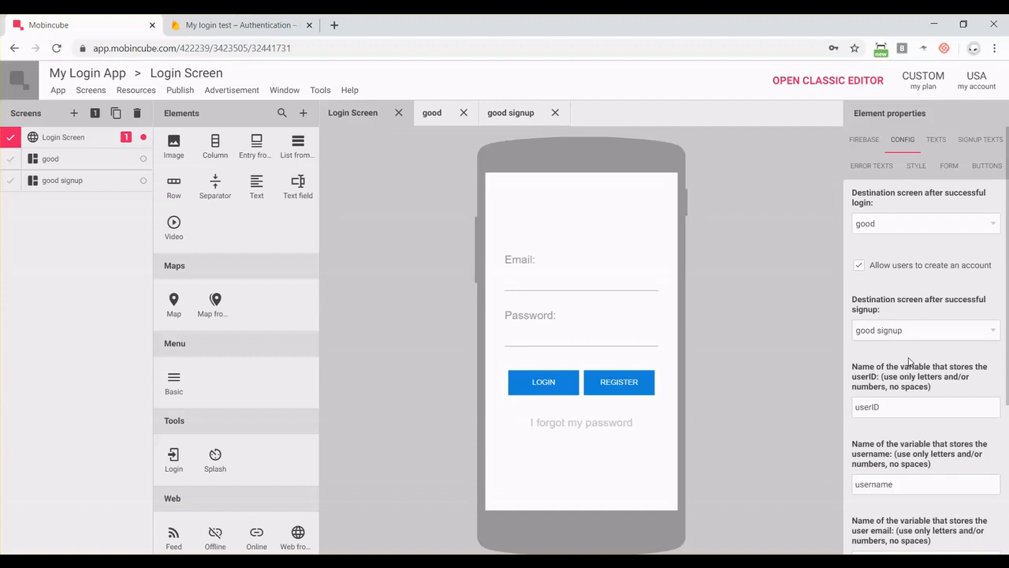
pyautogui.scroll(-3)
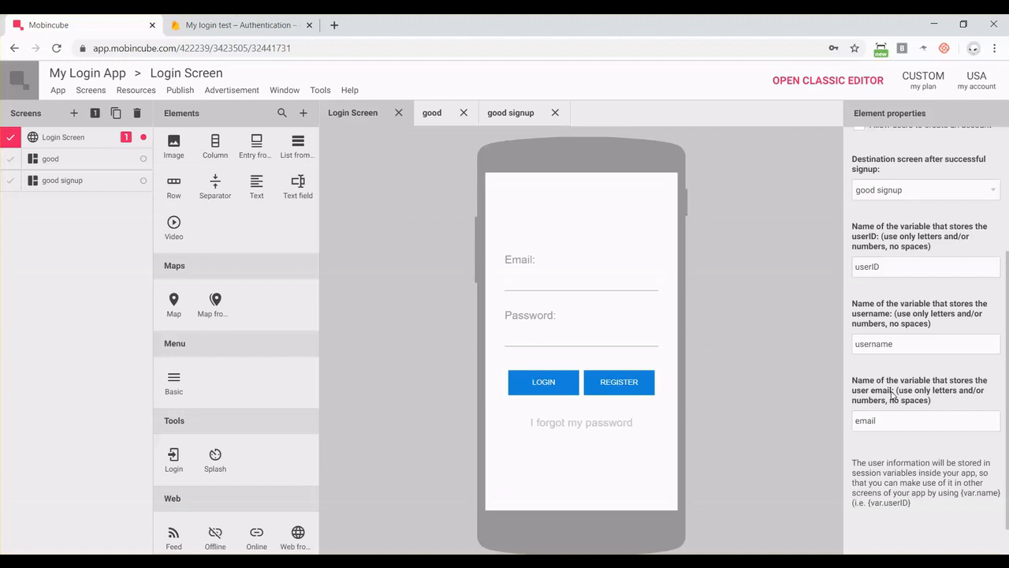
pyautogui.scroll(3)
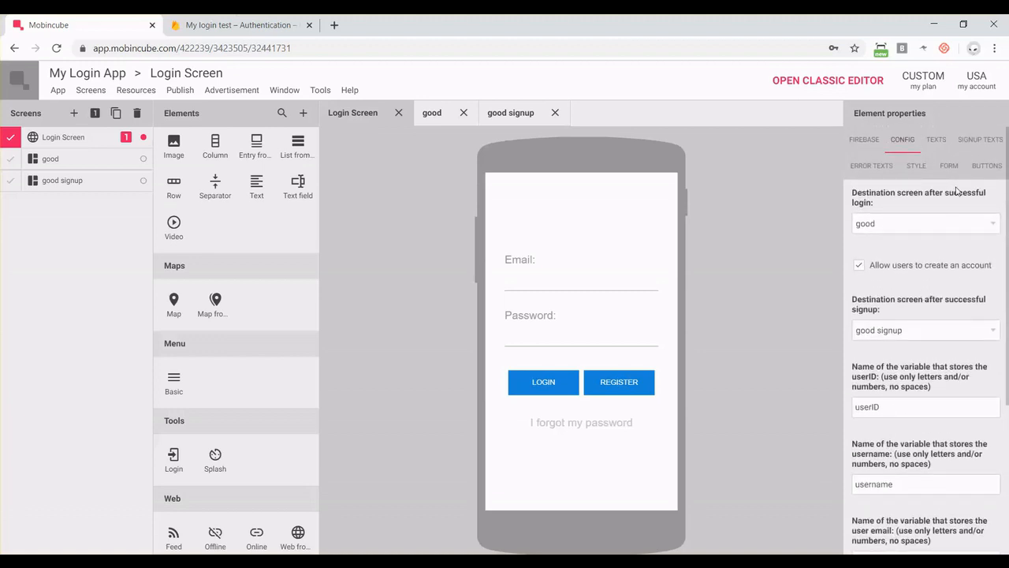
# Step: Show the Login element's text settings with Email and Password labels and password recovery
pyautogui.click(937, 139)
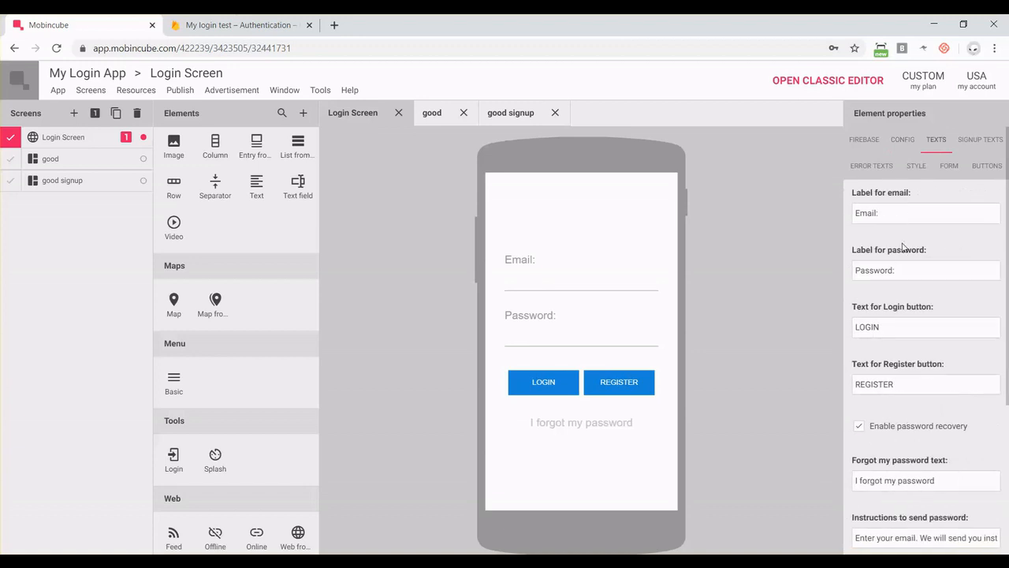
pyautogui.moveTo(528, 264)
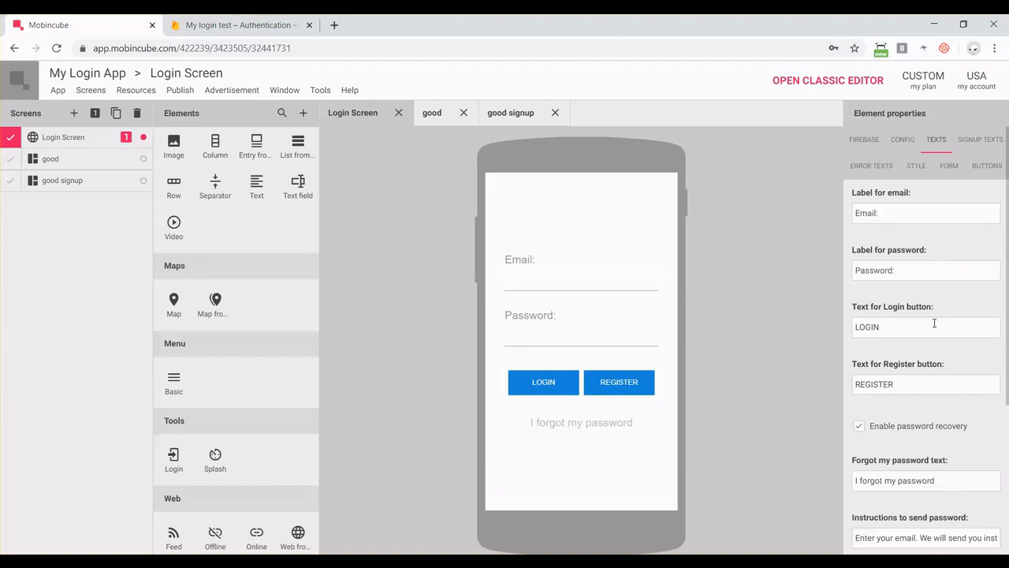
pyautogui.moveTo(955, 198)
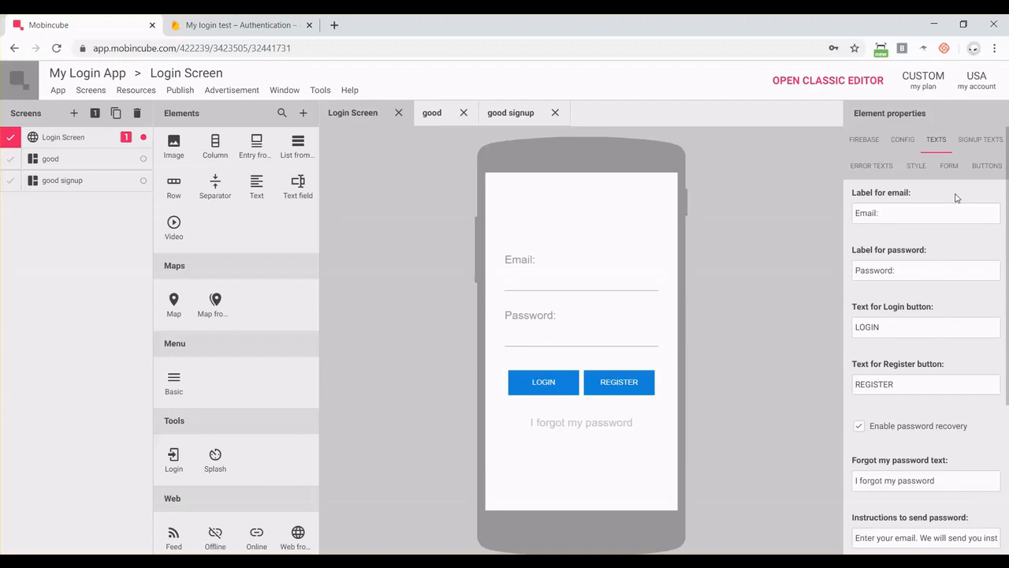
# Step: Set the login form width to 84 and make the login and register buttons green
pyautogui.click(917, 166)
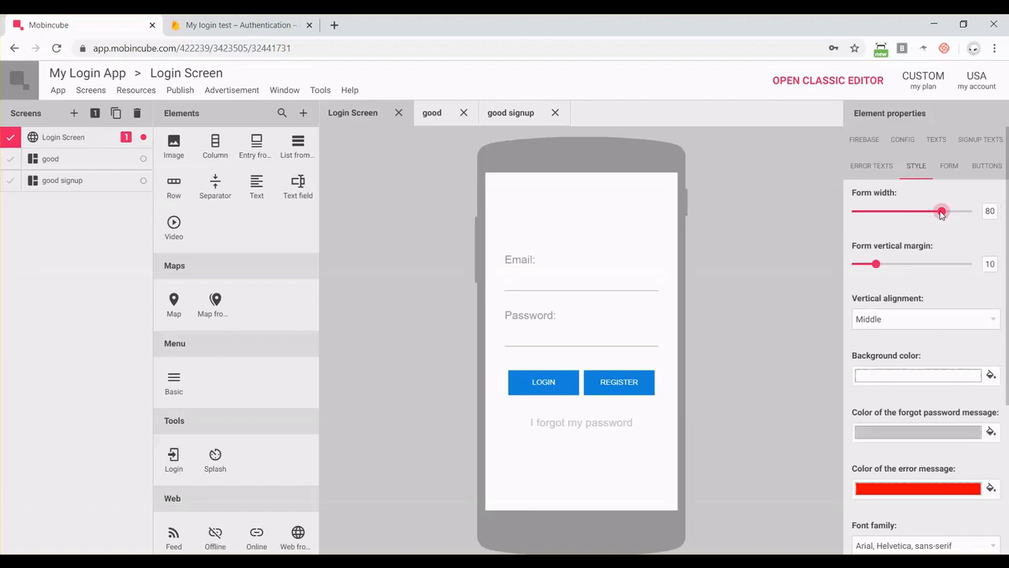
pyautogui.moveTo(942, 211); pyautogui.dragTo(893, 211)
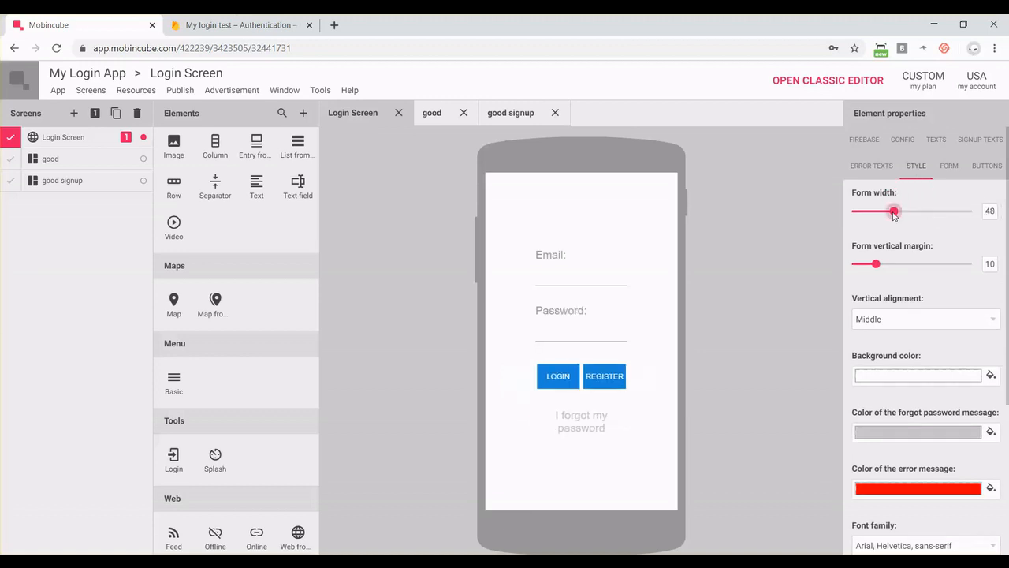
pyautogui.moveTo(892, 211); pyautogui.dragTo(948, 211)
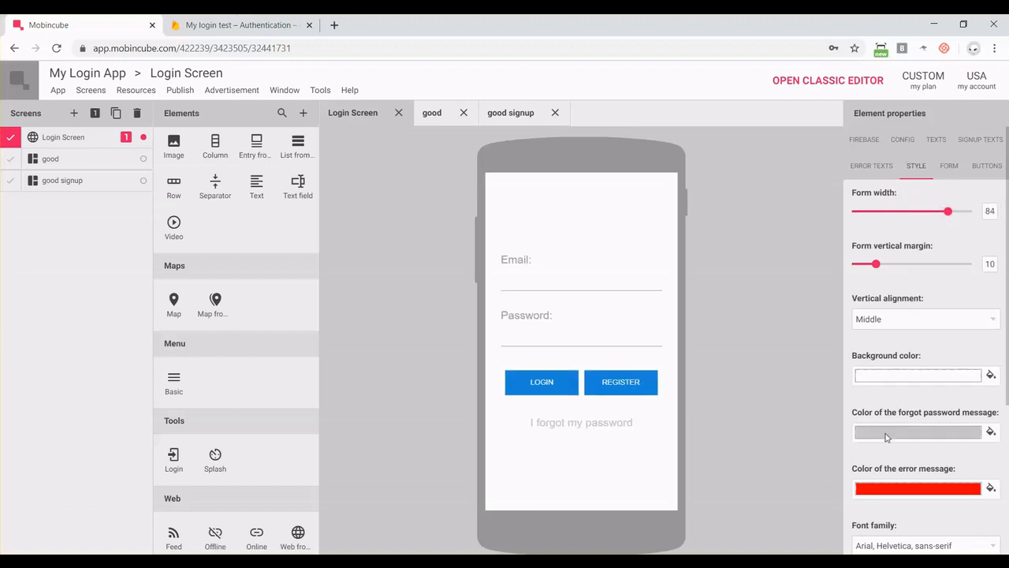
pyautogui.scroll(-3)
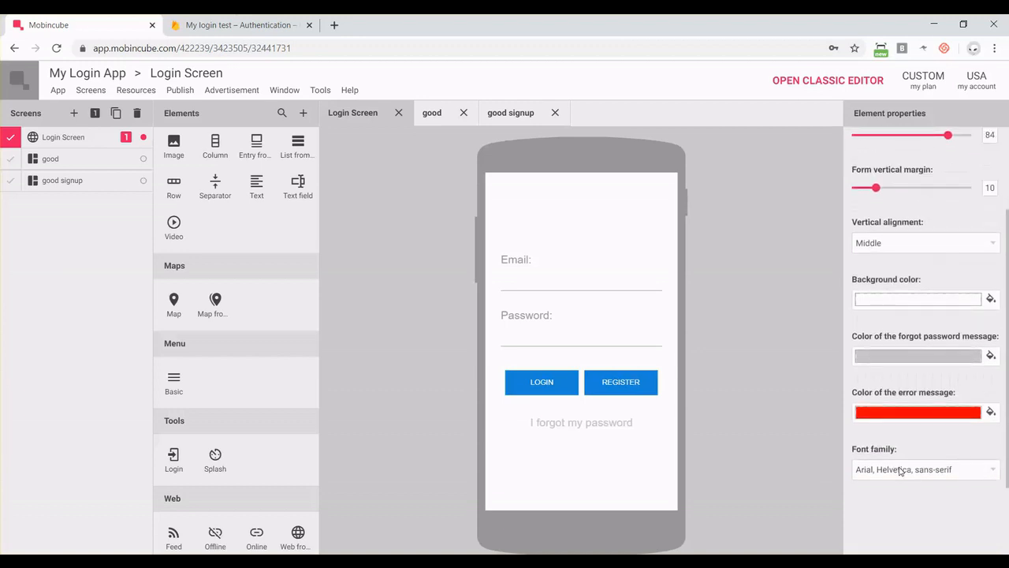
pyautogui.click(988, 145)
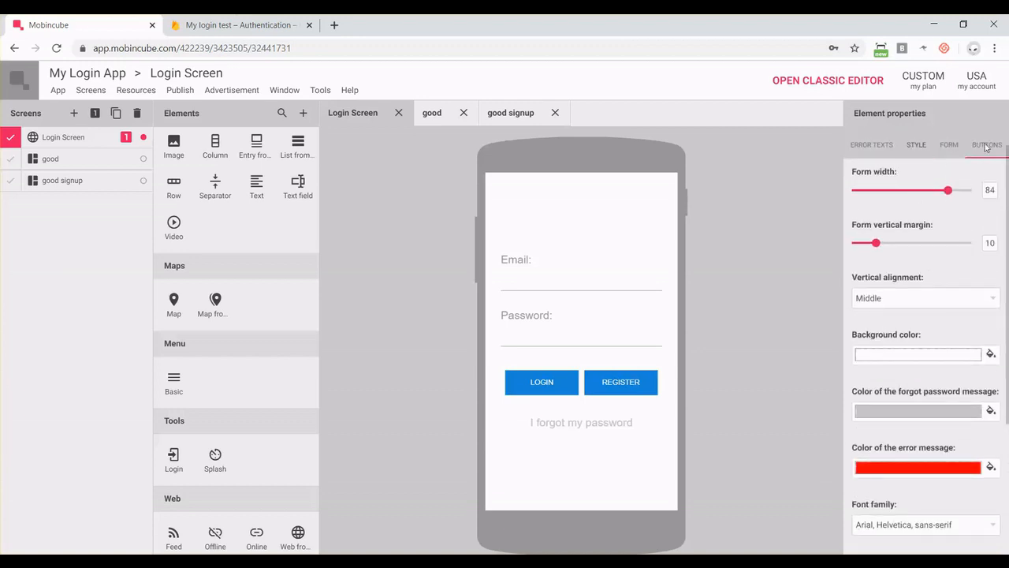
pyautogui.click(987, 146)
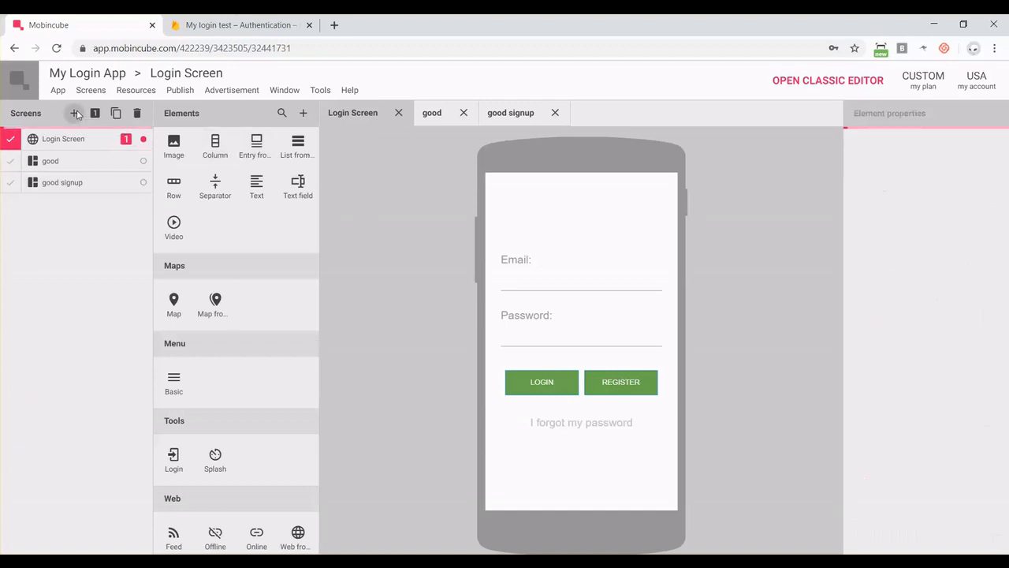
# Step: Add a new blank screen to the app and name it logout
pyautogui.click(72, 113)
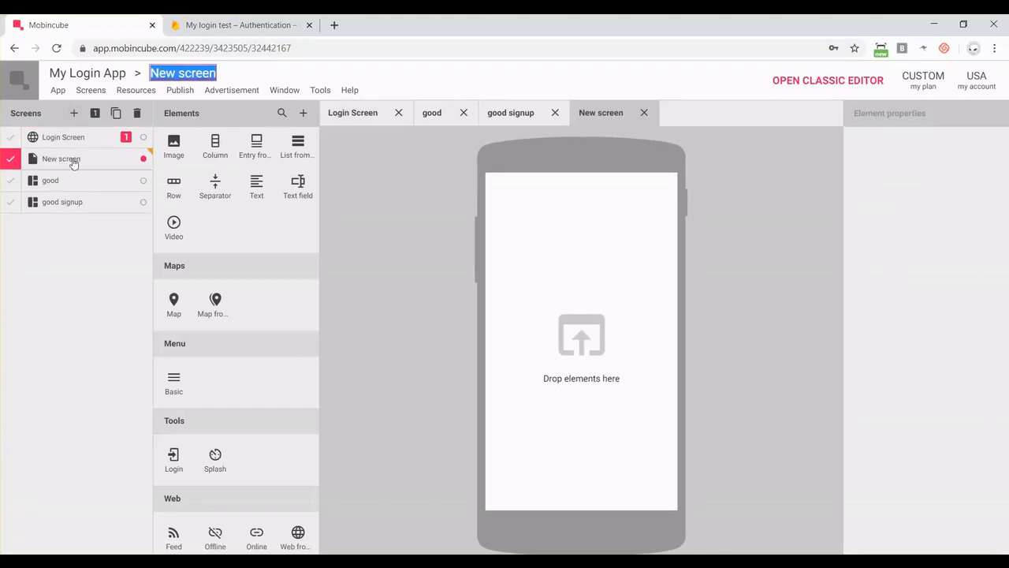
pyautogui.write('logout')
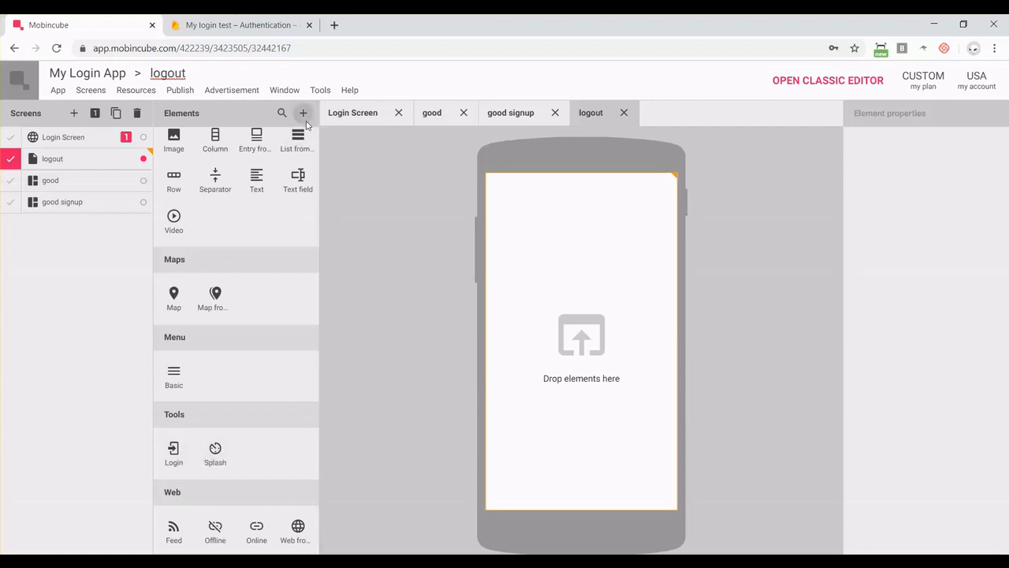
# Step: Install the Logout element from the Tools section of the element catalogue
pyautogui.click(303, 113)
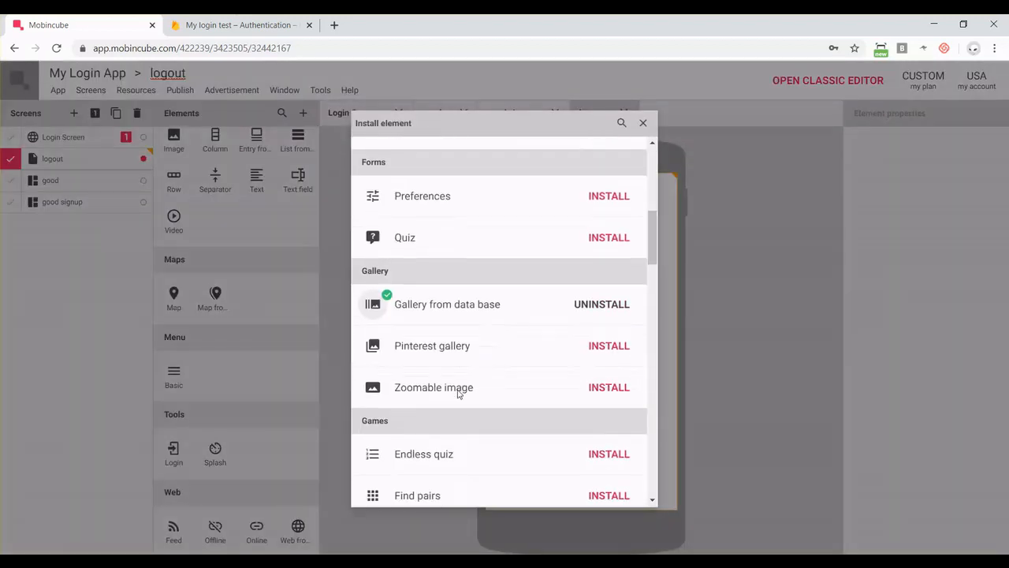
pyautogui.scroll(3)
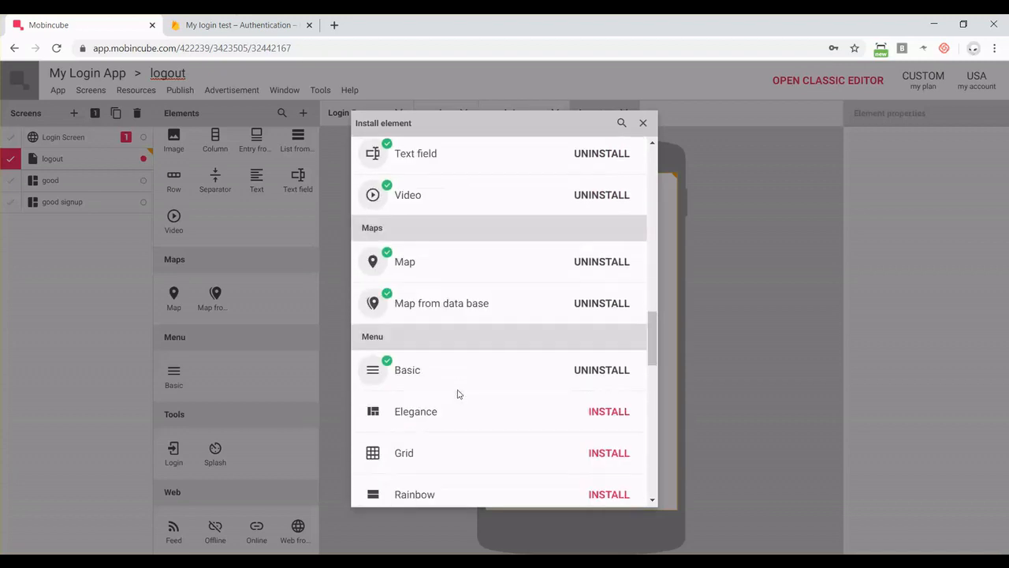
pyautogui.scroll(-3)
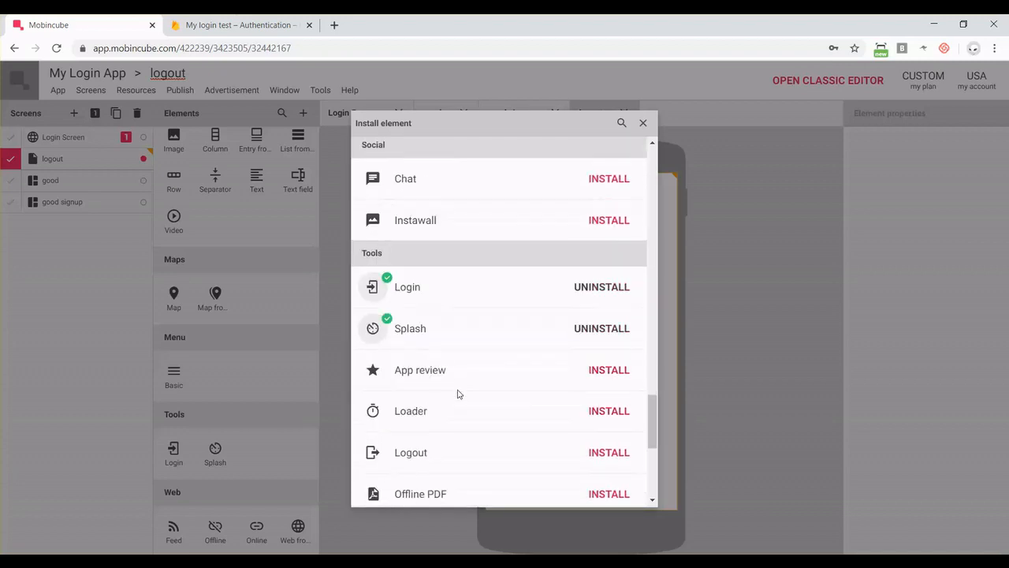
pyautogui.scroll(-3)
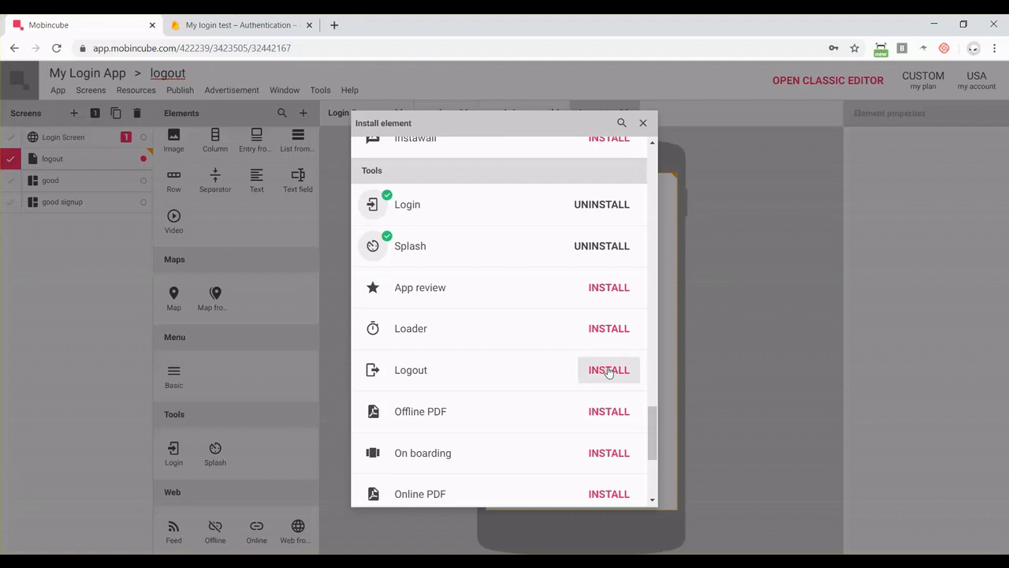
pyautogui.click(609, 369)
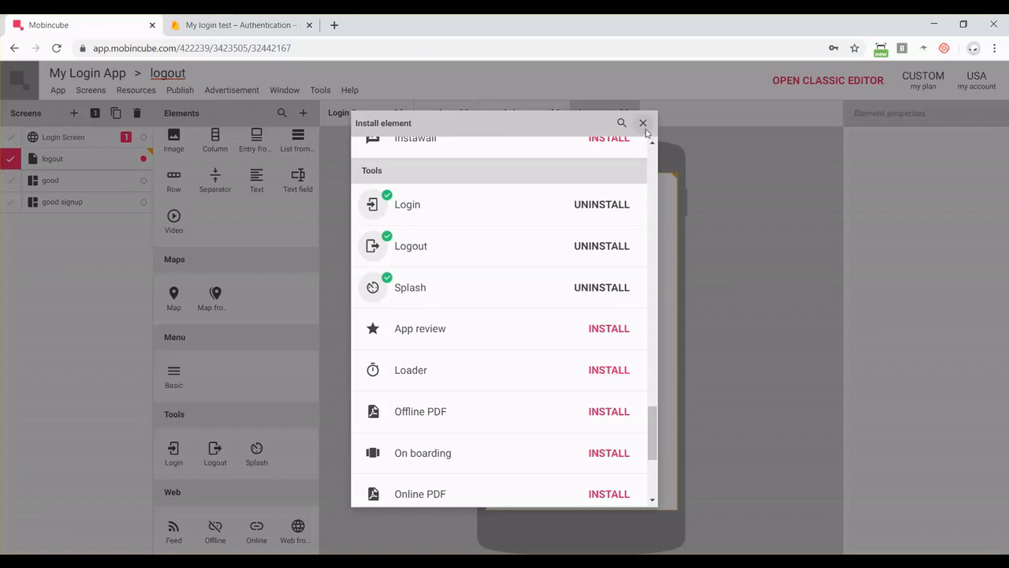
pyautogui.click(644, 123)
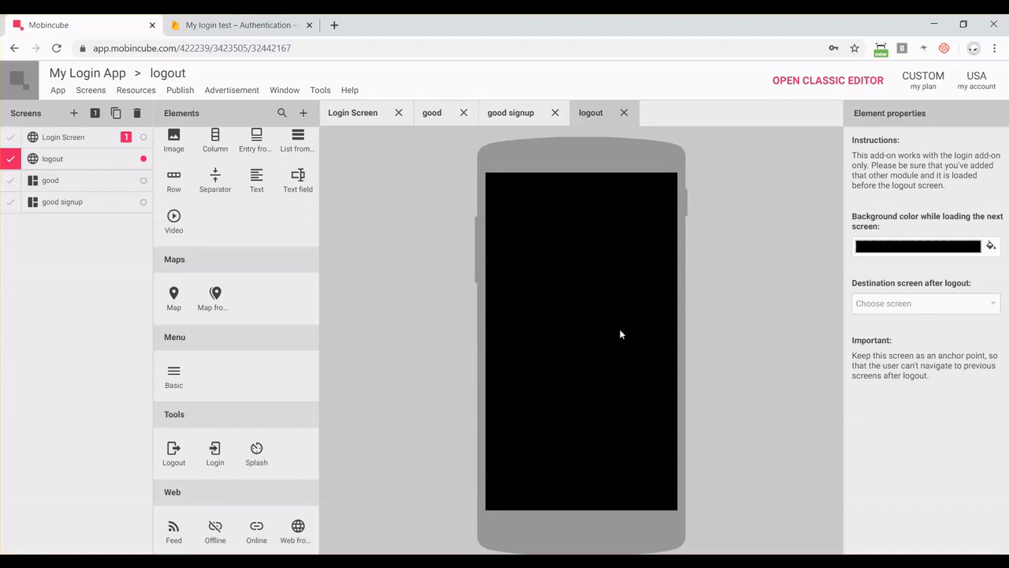
pyautogui.moveTo(719, 269)
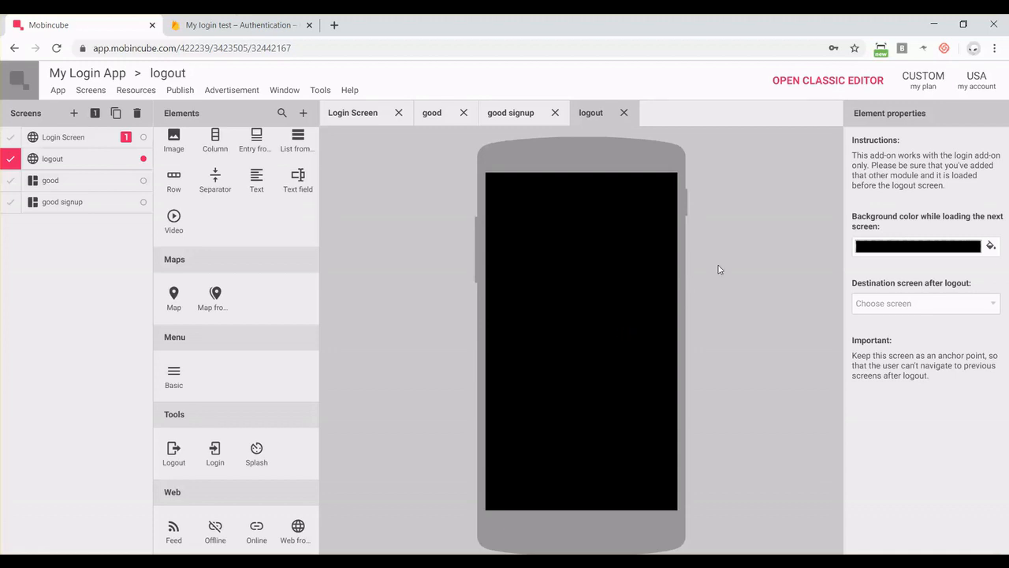
pyautogui.moveTo(987, 306)
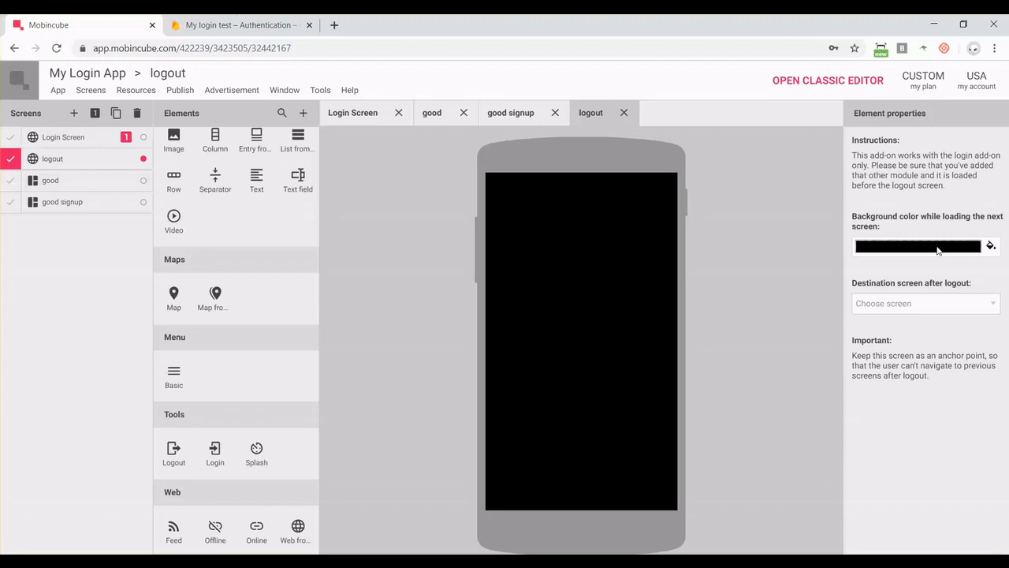
pyautogui.moveTo(981, 314)
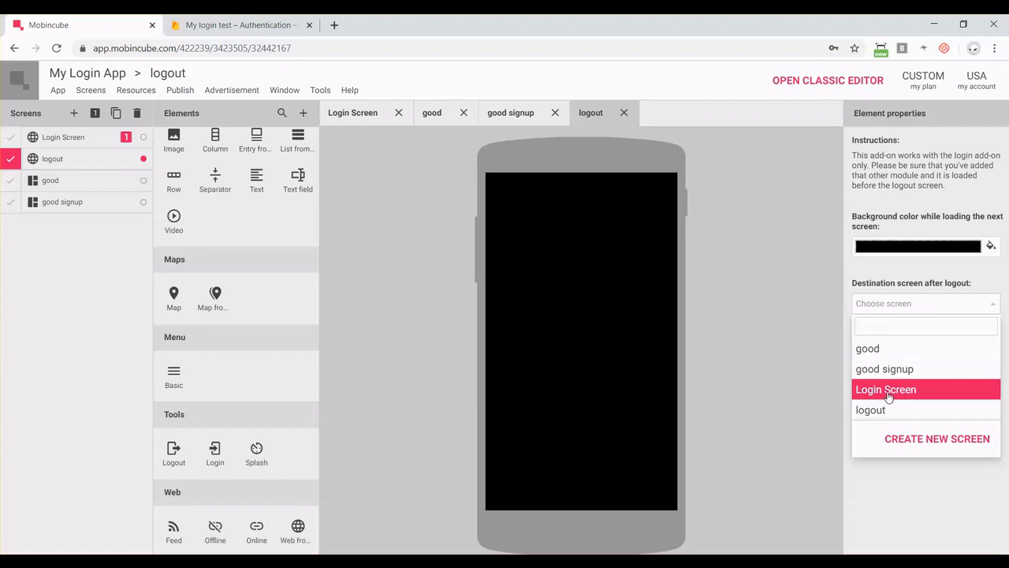
# Step: Set Login Screen as the destination screen after logout
pyautogui.click(886, 388)
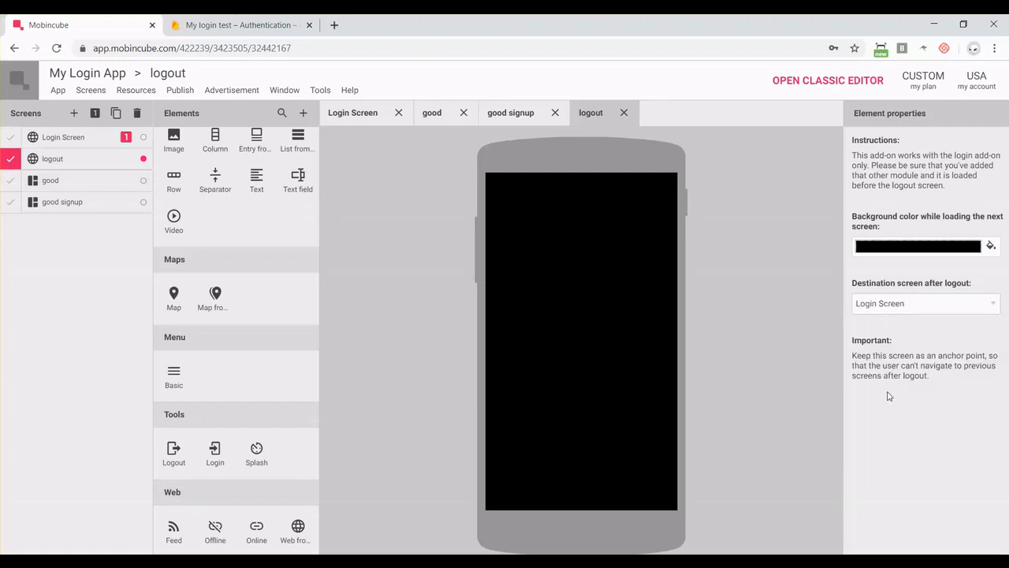